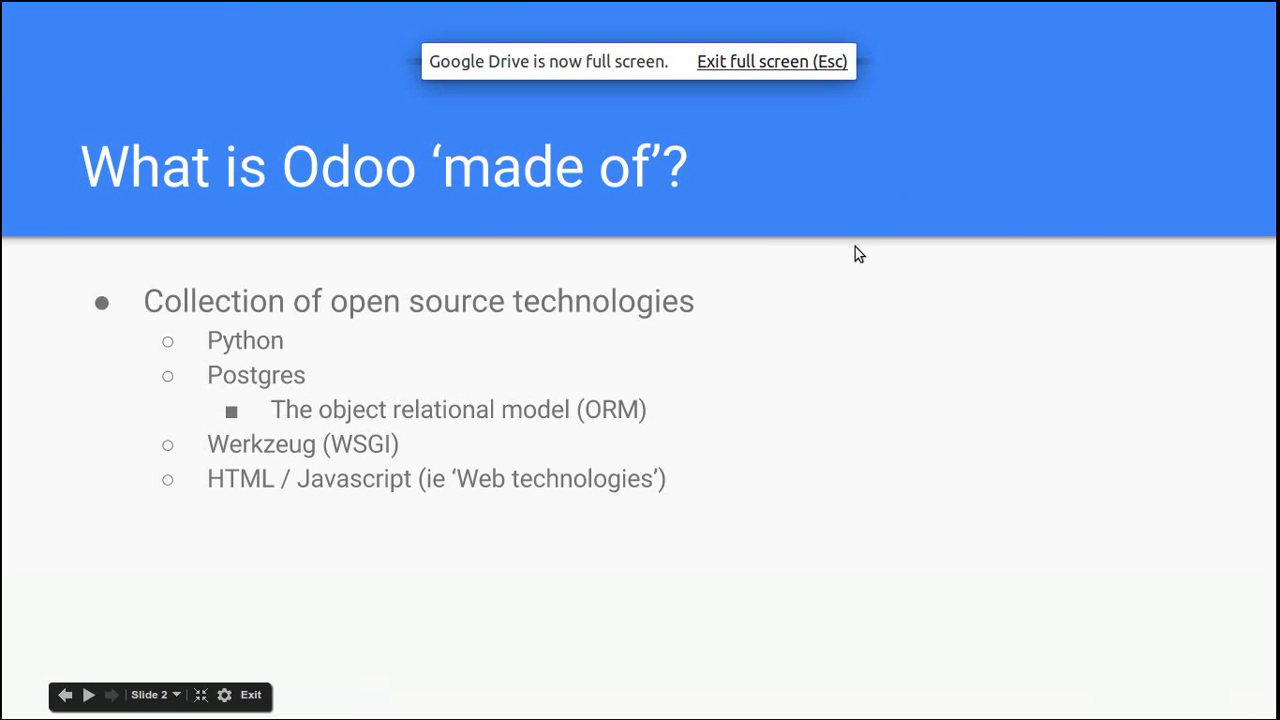
Step: Advance the slideshow from slide 2 to slide 3, 'Structure of an Odoo module'
{"action": "left_click", "coordinate": [88, 695]}
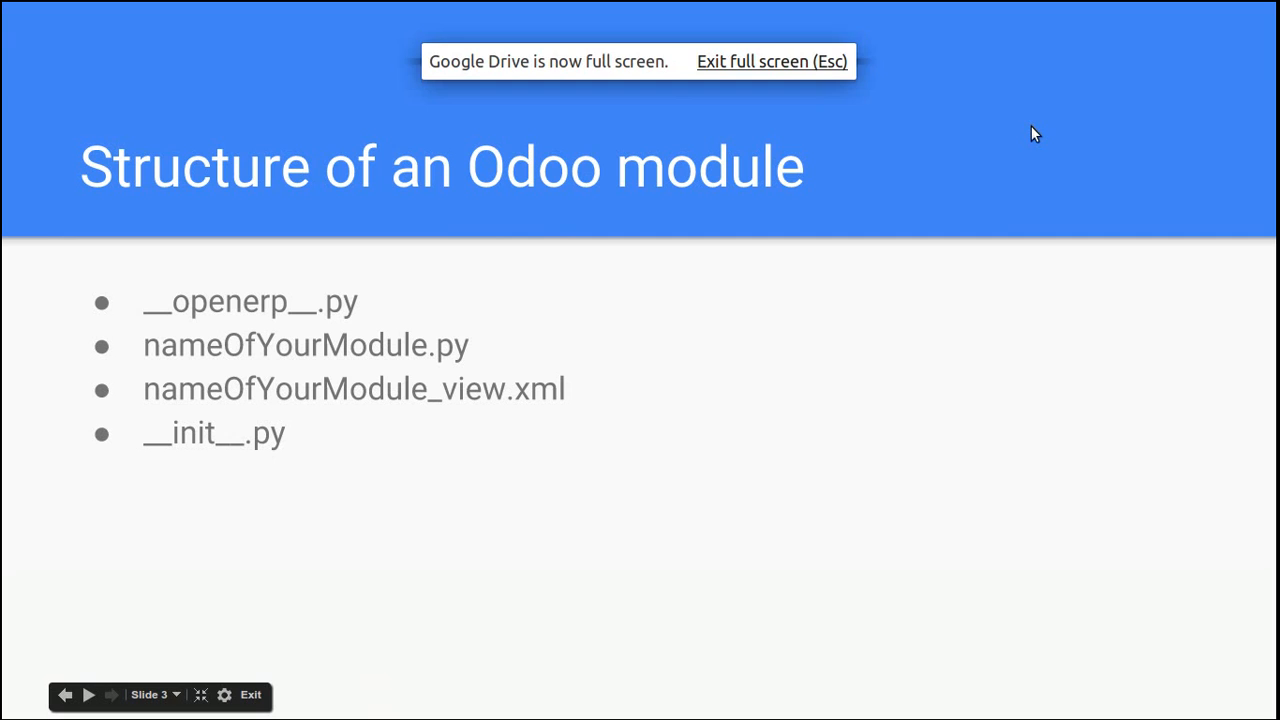
Step: Leave Drive's full-screen mode while slide 3 stays displayed
{"action": "left_click", "coordinate": [771, 61]}
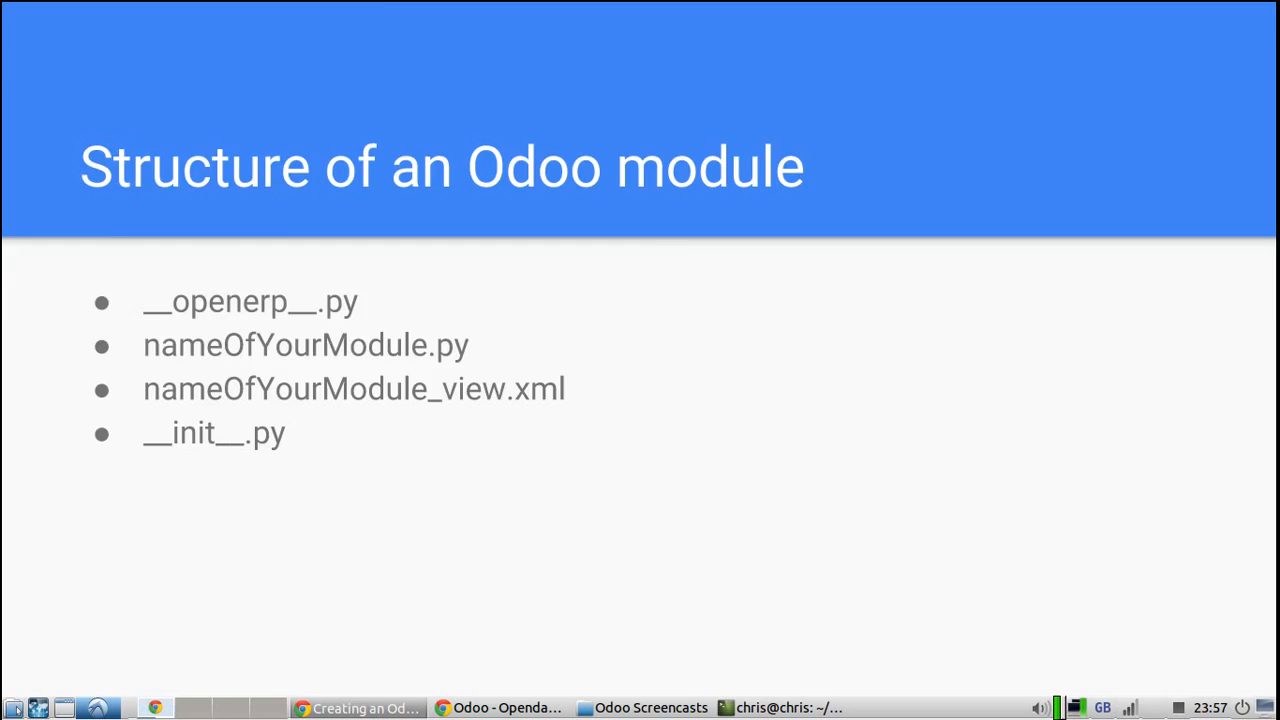
Step: Bring the terminal over the slide, list the module files, and open __openerp__.py in vim
{"action": "left_click", "coordinate": [789, 707]}
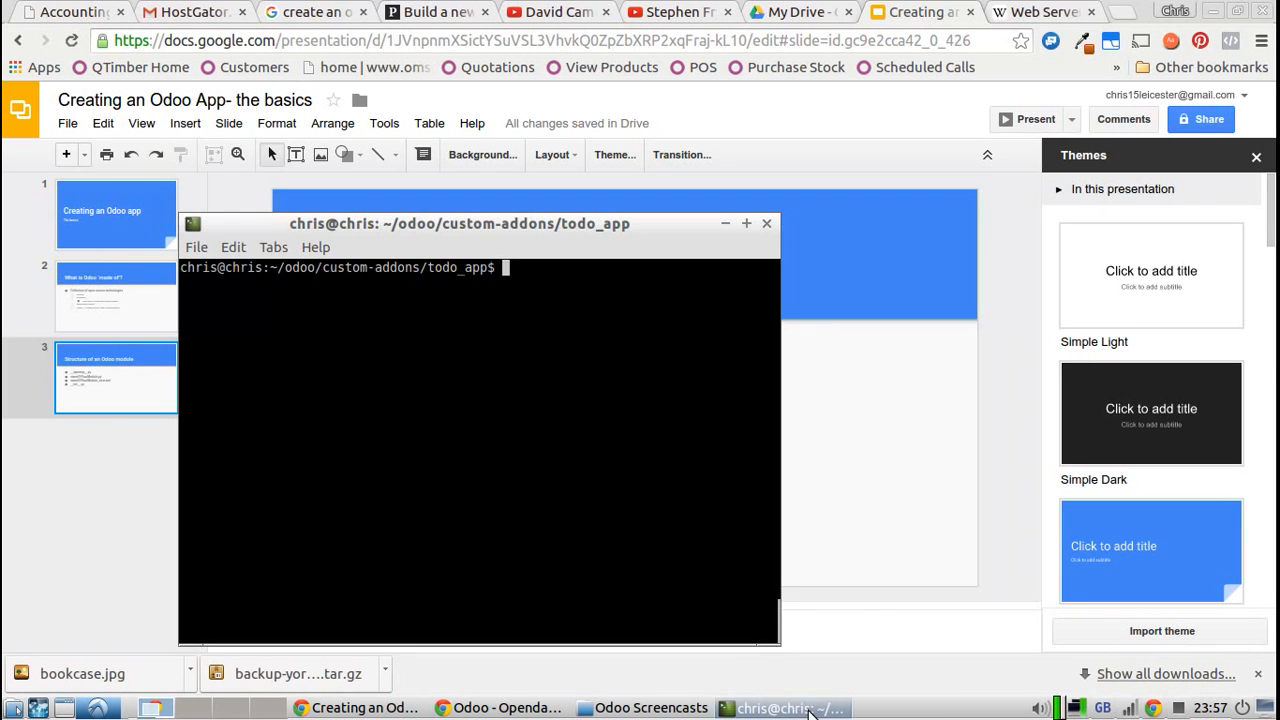
{"action": "left_click_drag", "start_coordinate": [459, 223], "coordinate": [630, 164]}
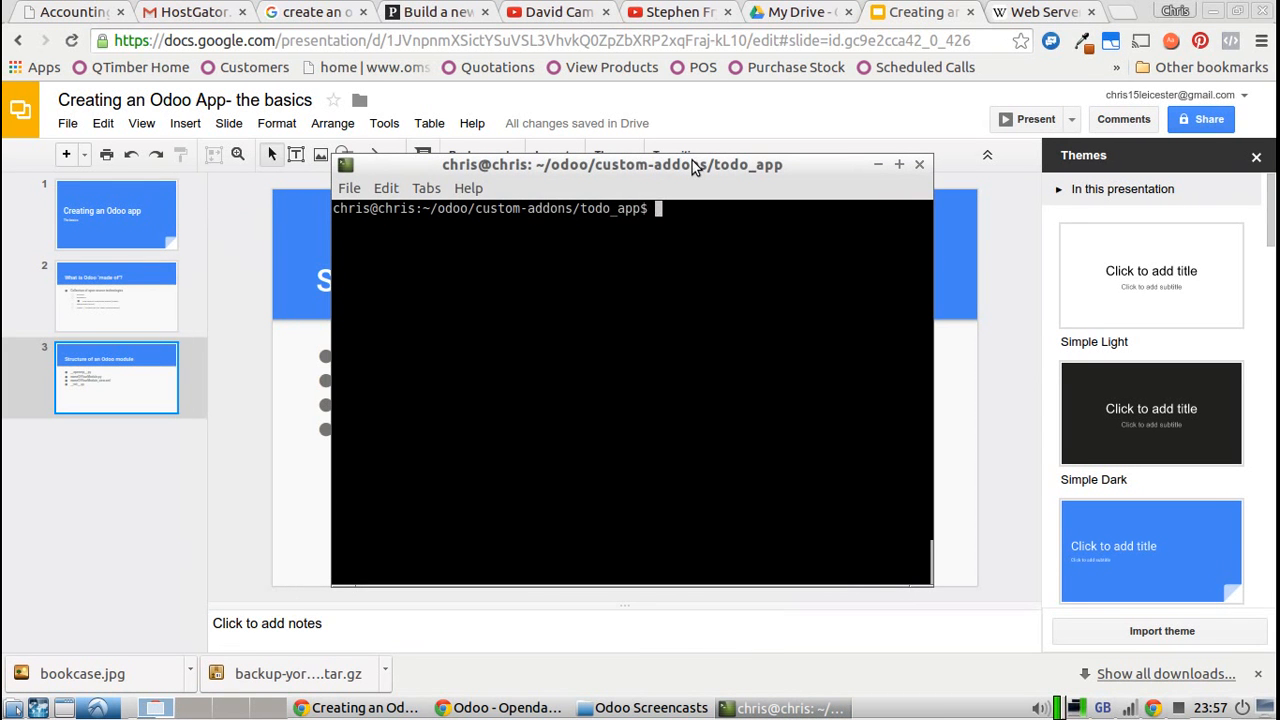
{"action": "type", "text": "ls"}
{"action": "type", "text": "vim"}
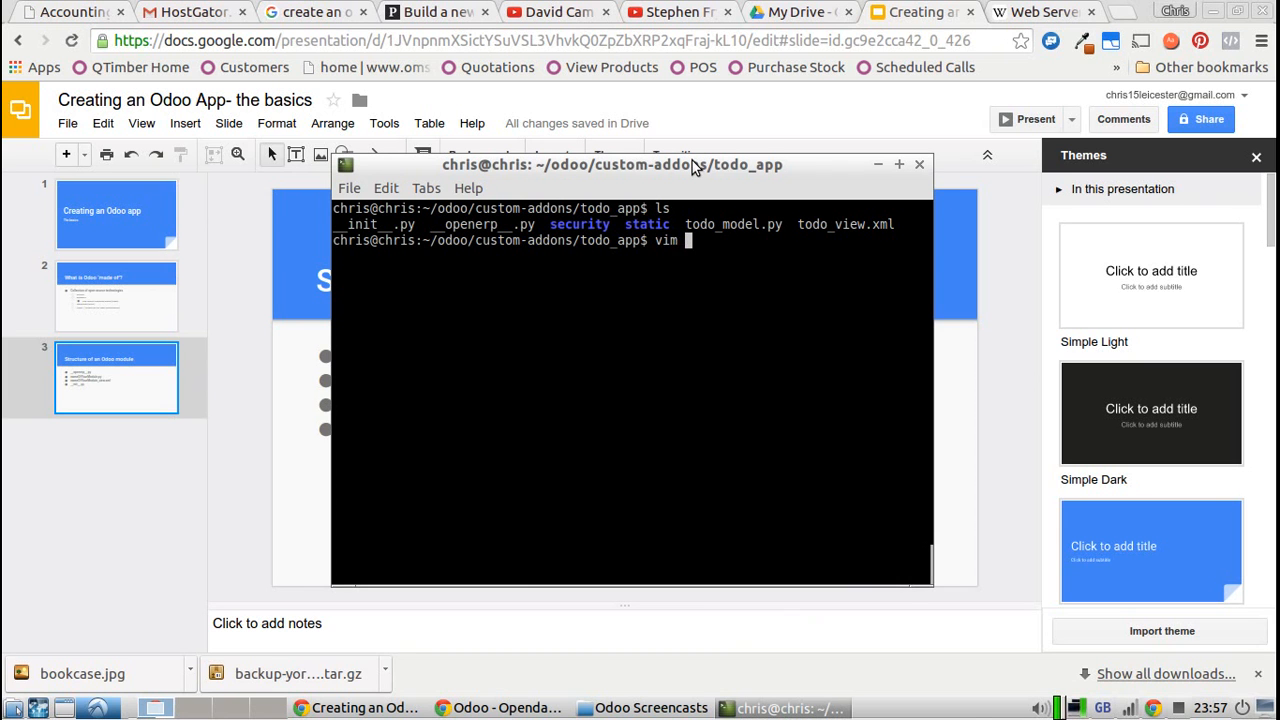
{"action": "type", "text": "__openerp__.py"}
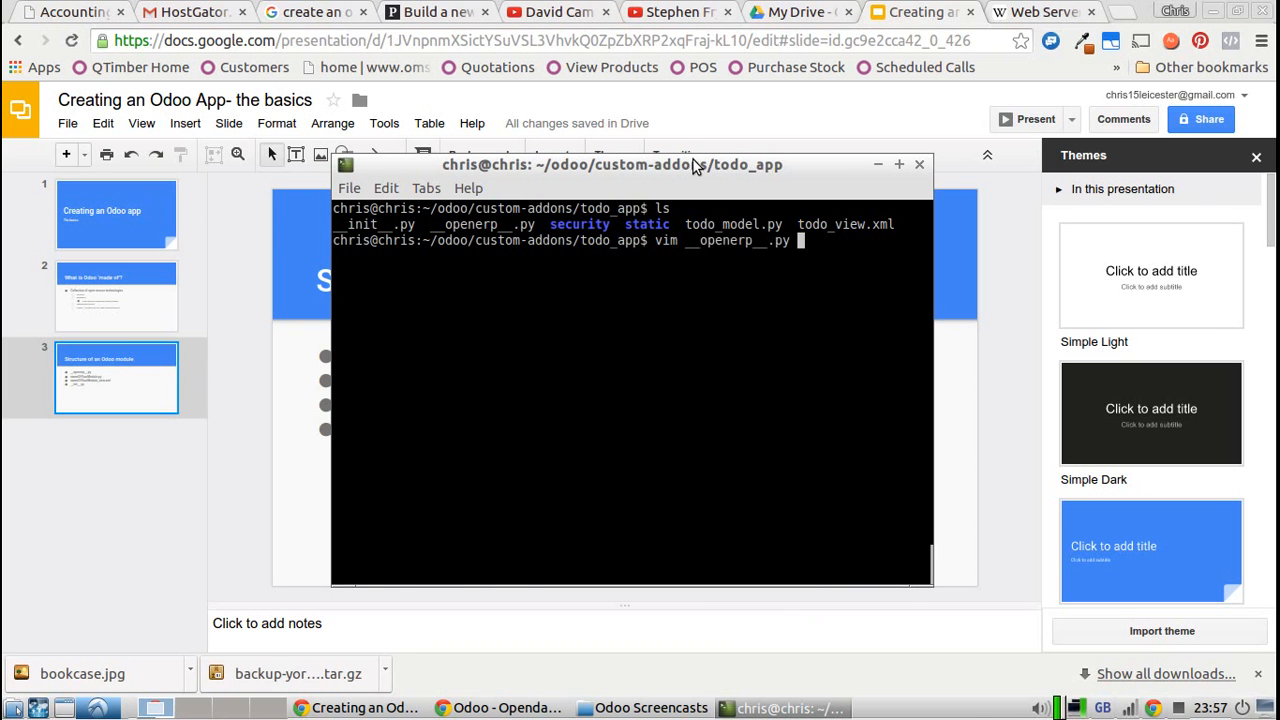
{"action": "key", "text": "Return"}
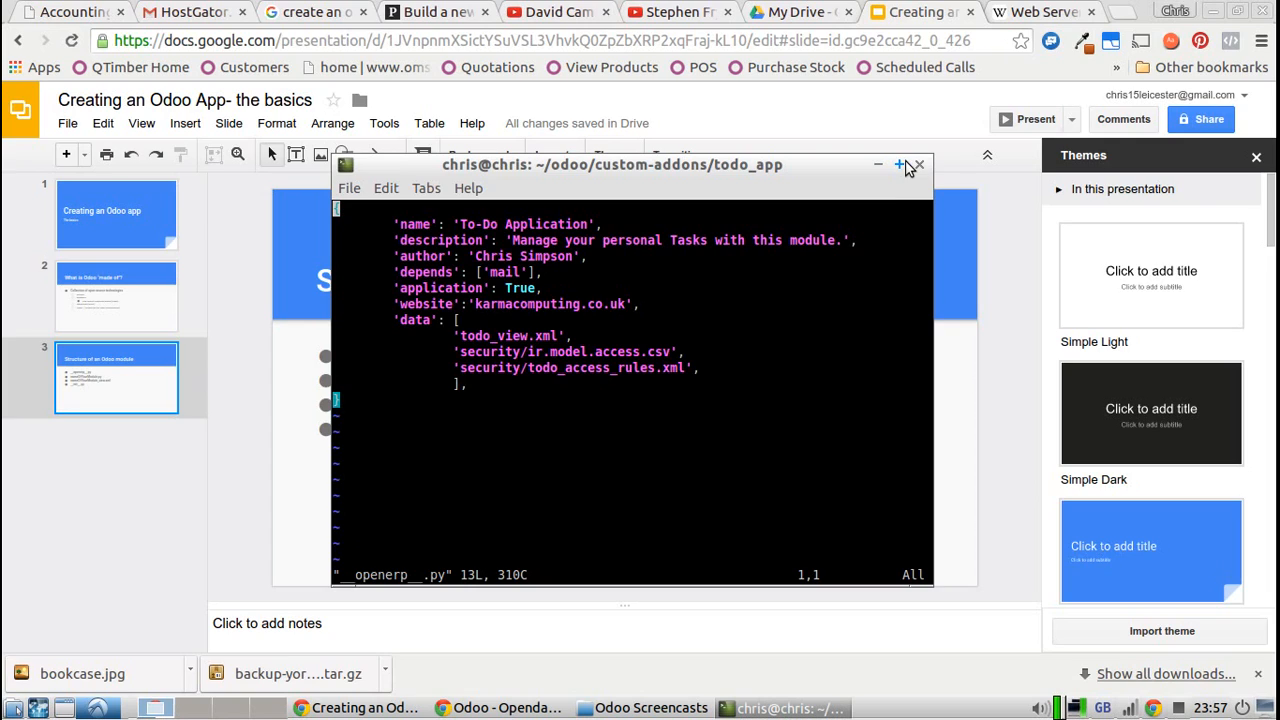
Step: Maximize the terminal so the __openerp__.py manifest fills the screen
{"action": "left_click", "coordinate": [899, 164]}
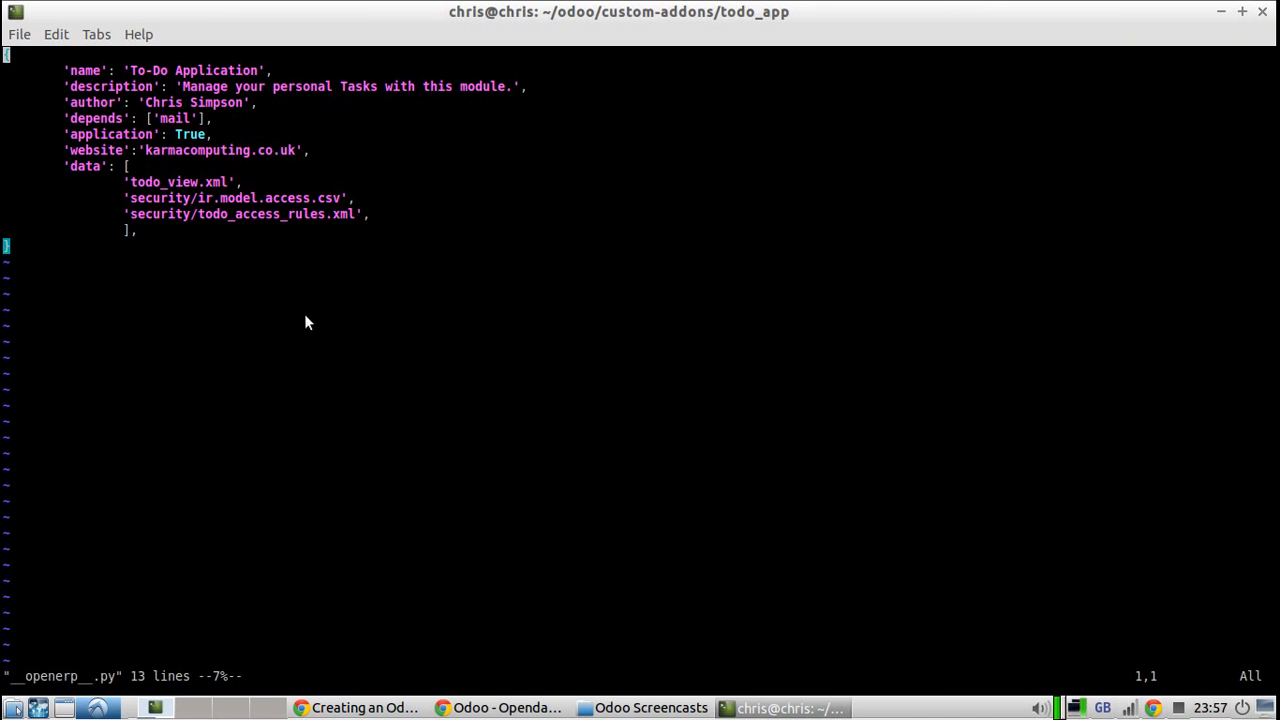
{"action": "mouse_move", "coordinate": [100, 117]}
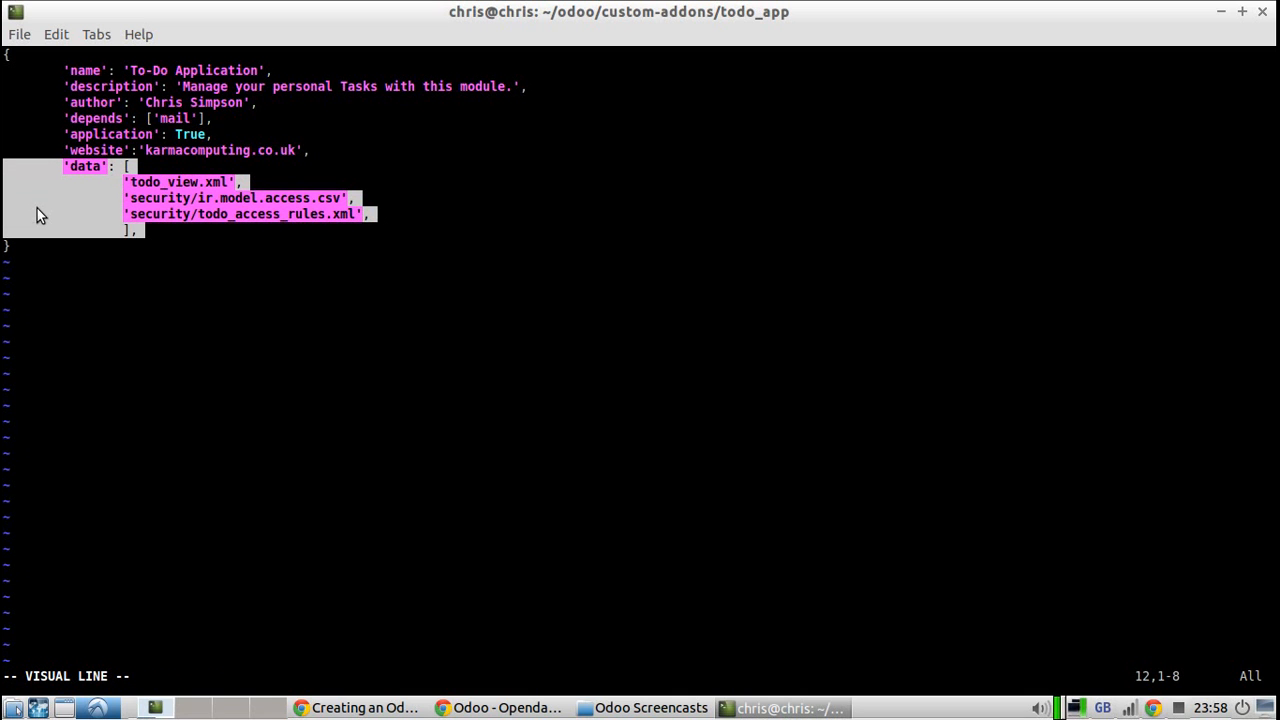
Step: Clear the data-list highlight and move to the todo_view.xml entry
{"action": "key", "text": "Escape"}
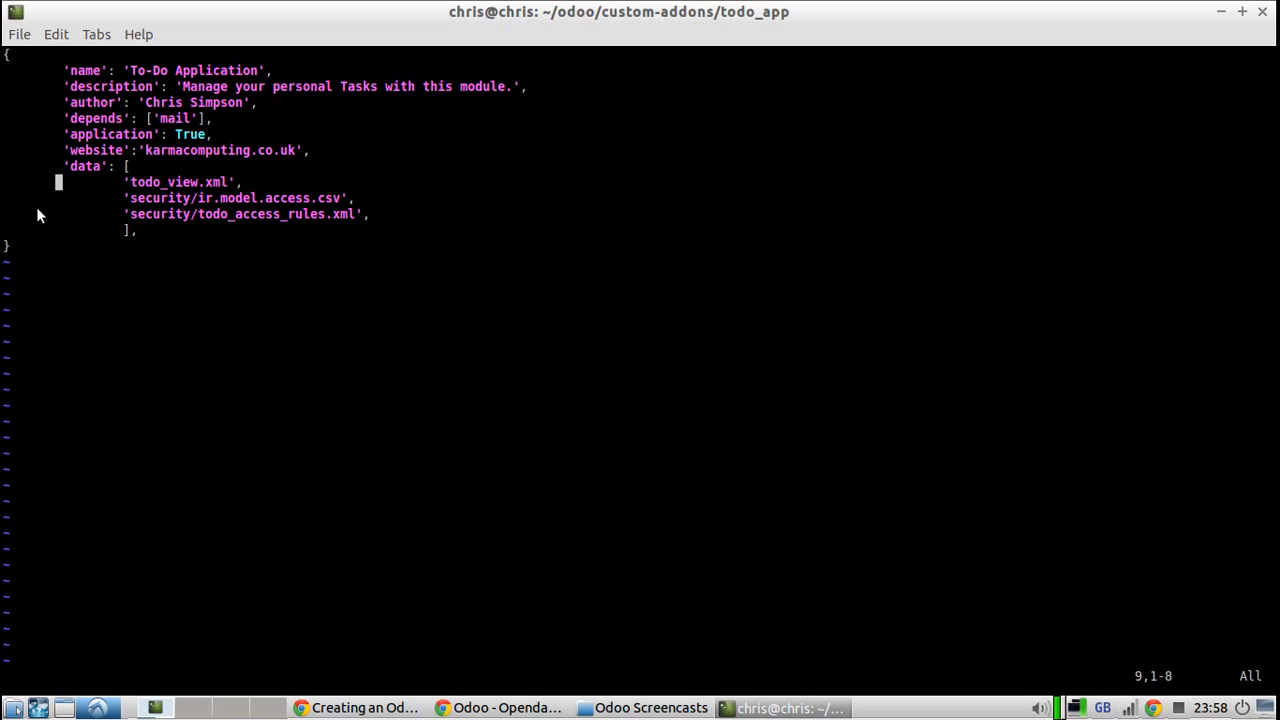
{"action": "key", "text": "Up"}
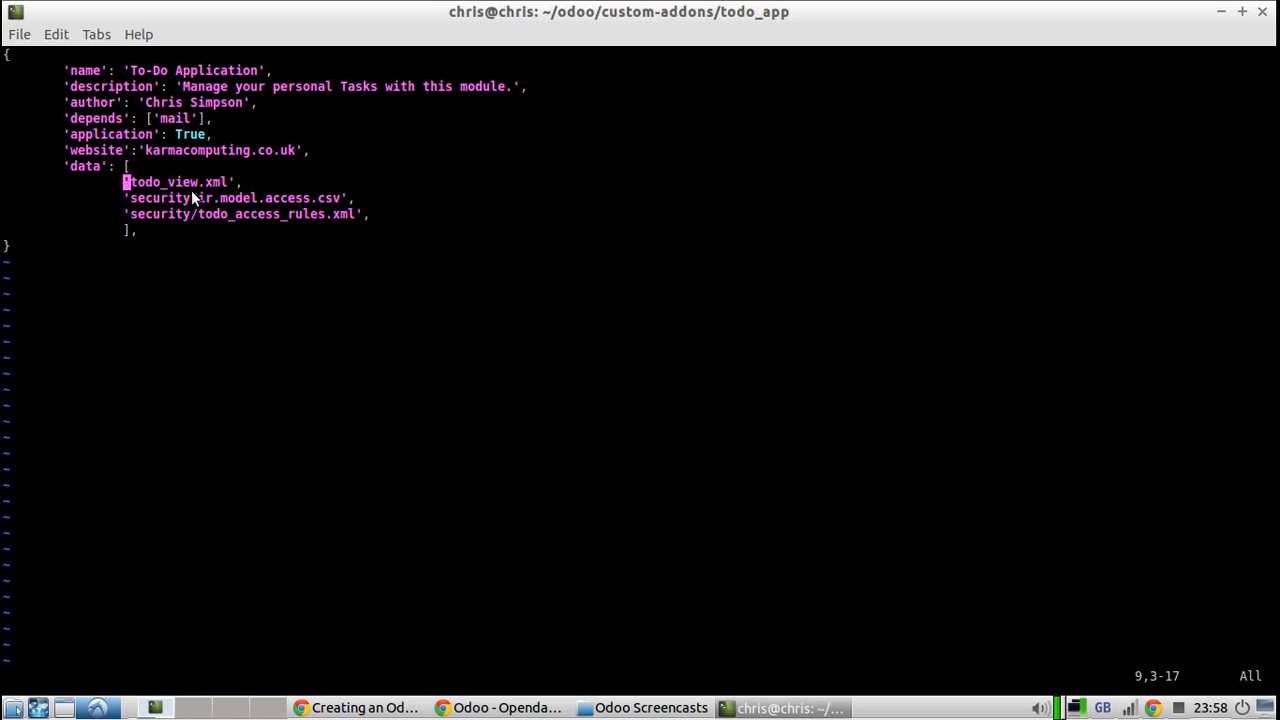
{"action": "mouse_move", "coordinate": [110, 198]}
{"action": "type", "text": ":set mouse="}
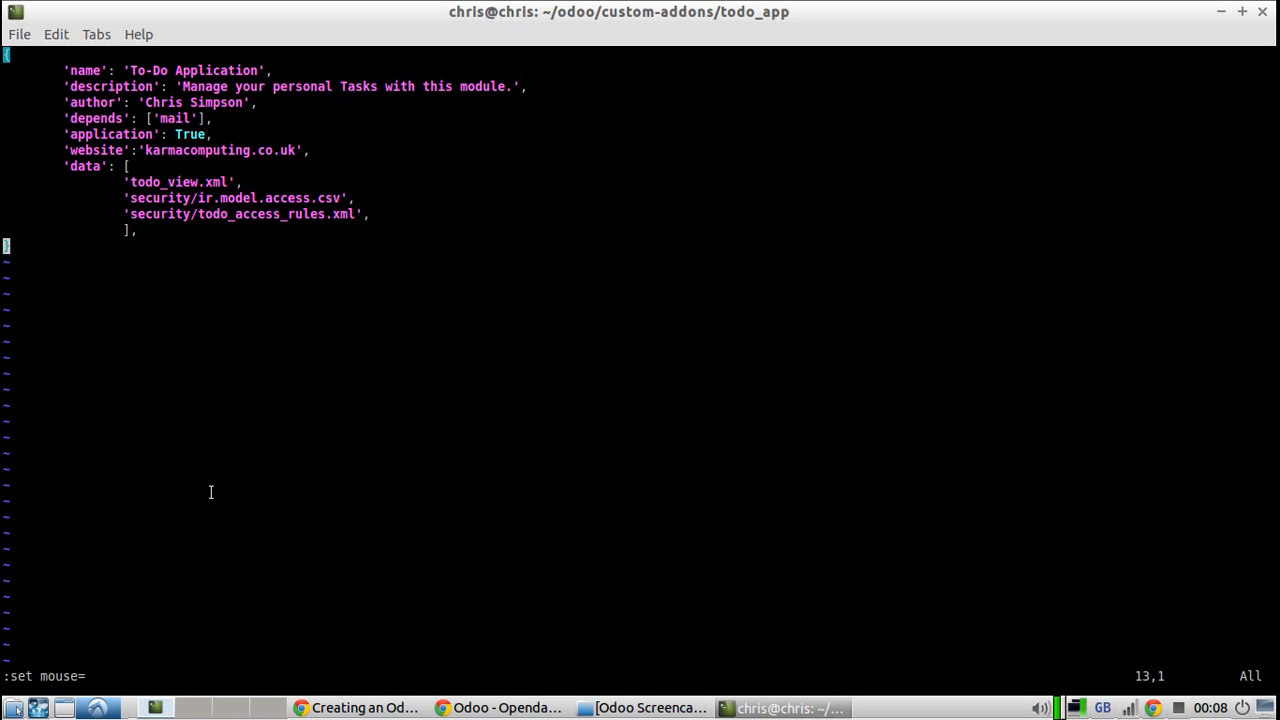
{"action": "mouse_move", "coordinate": [213, 457]}
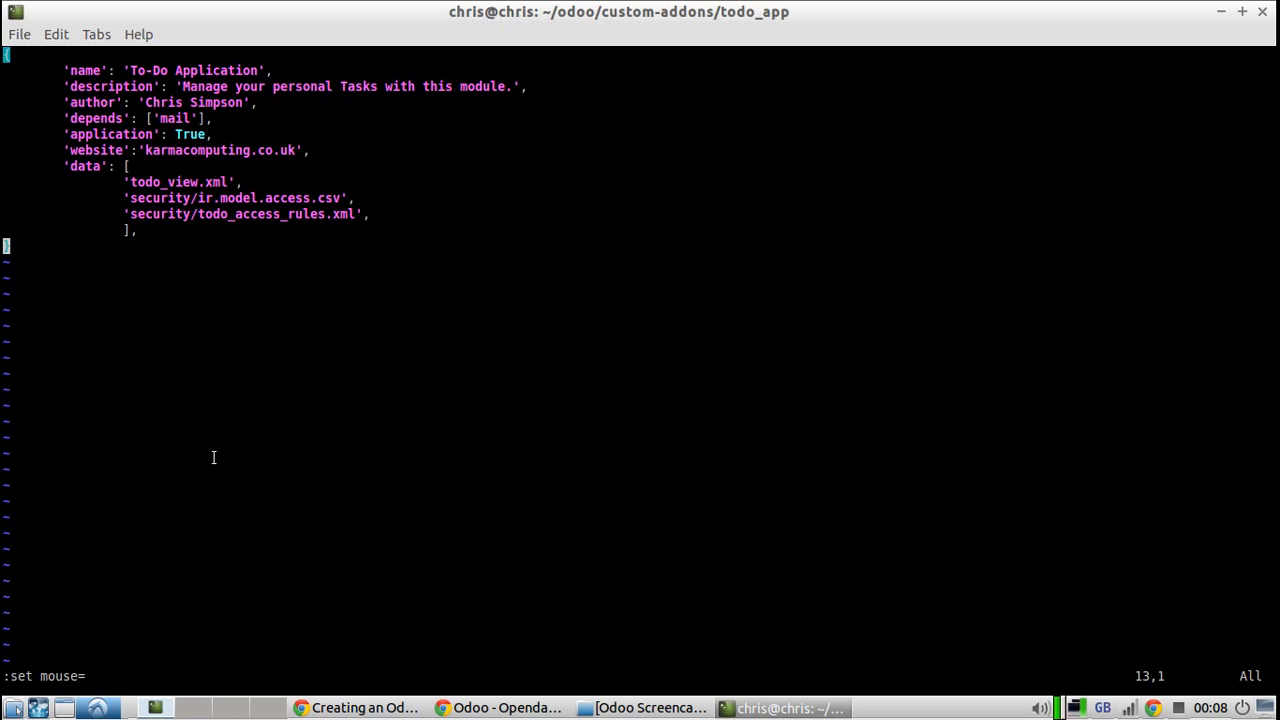
{"action": "mouse_move", "coordinate": [214, 413]}
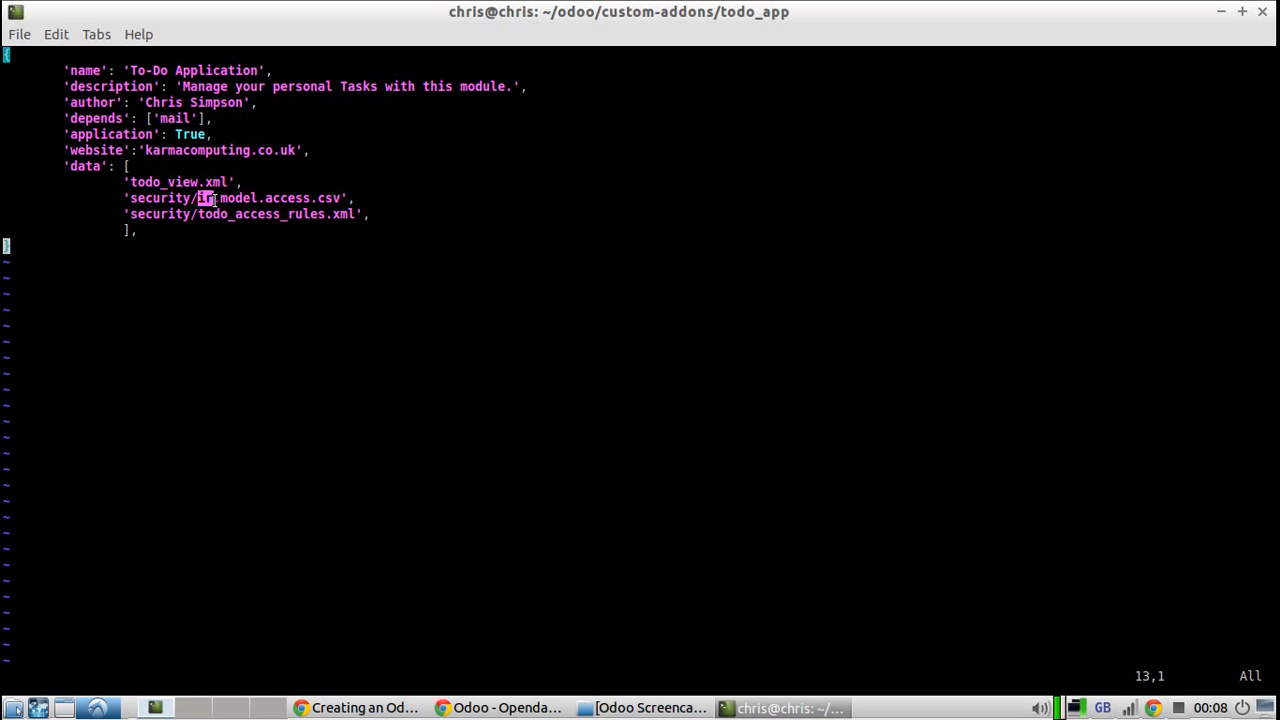
Step: Select the 'ir' part of the access file name and enter :set mouse in vim
{"action": "left_click_drag", "start_coordinate": [202, 198], "coordinate": [340, 198]}
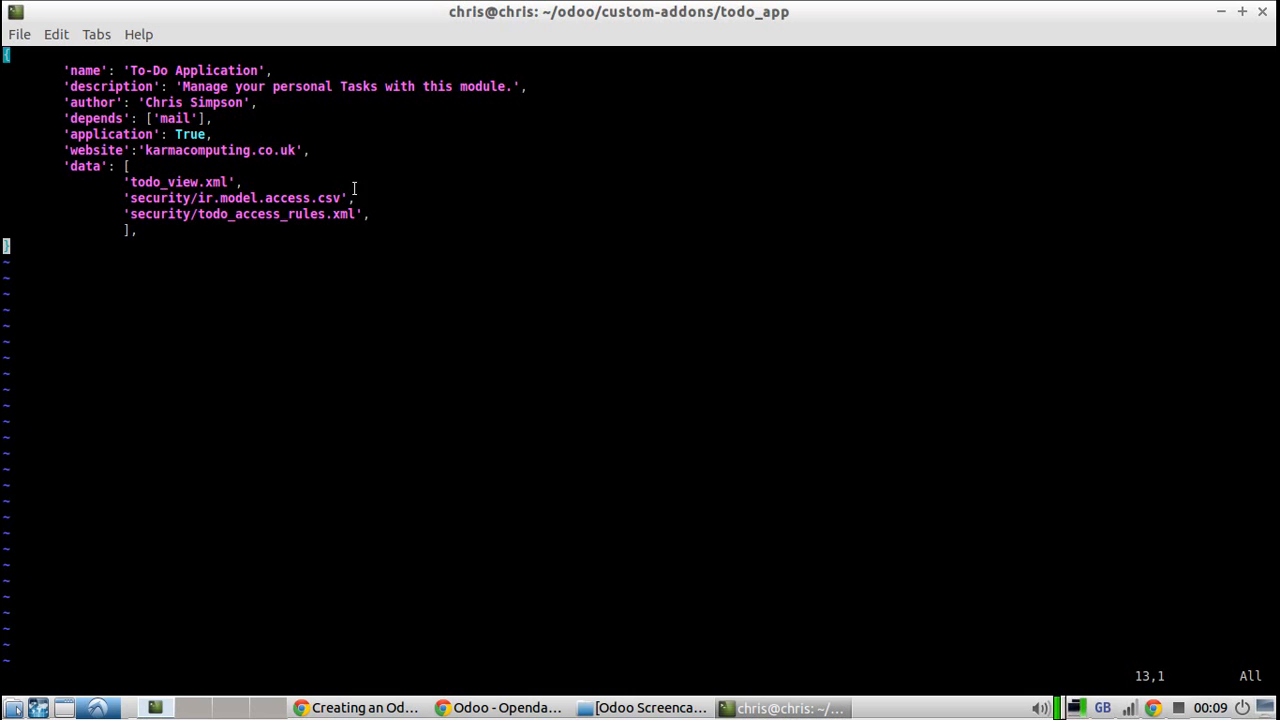
{"action": "mouse_move", "coordinate": [290, 225]}
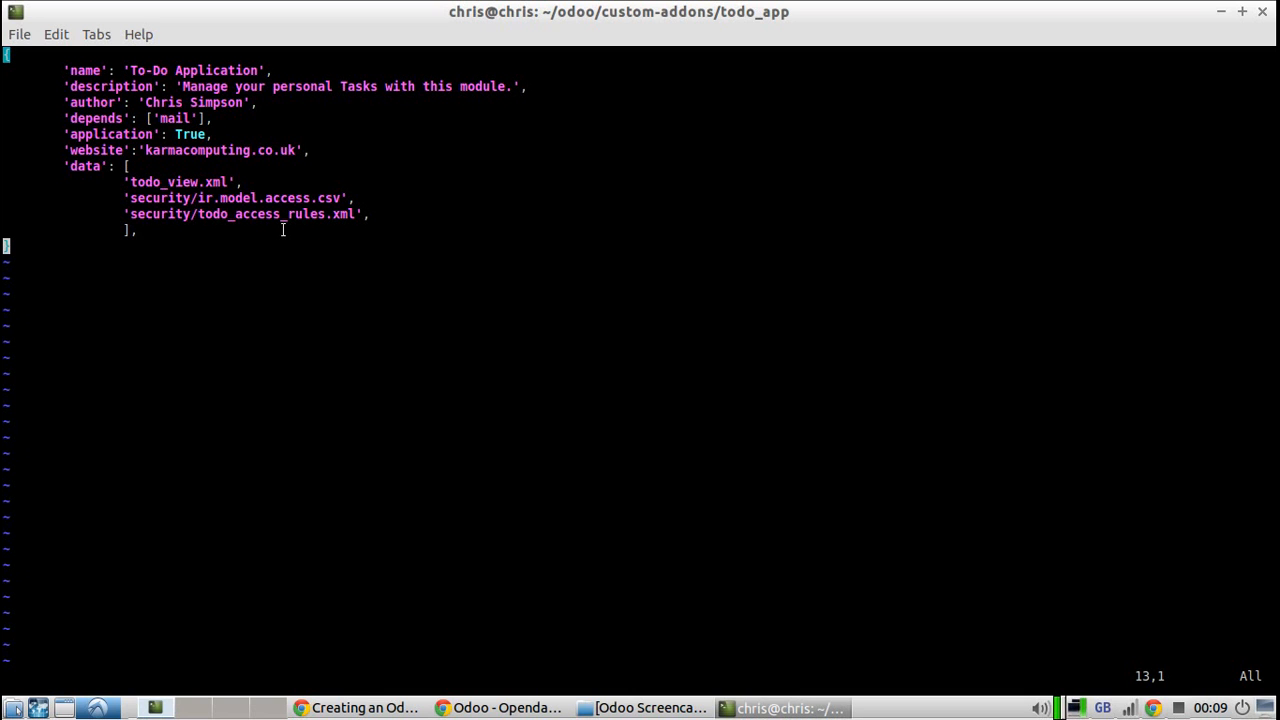
{"action": "type", "text": ":set"}
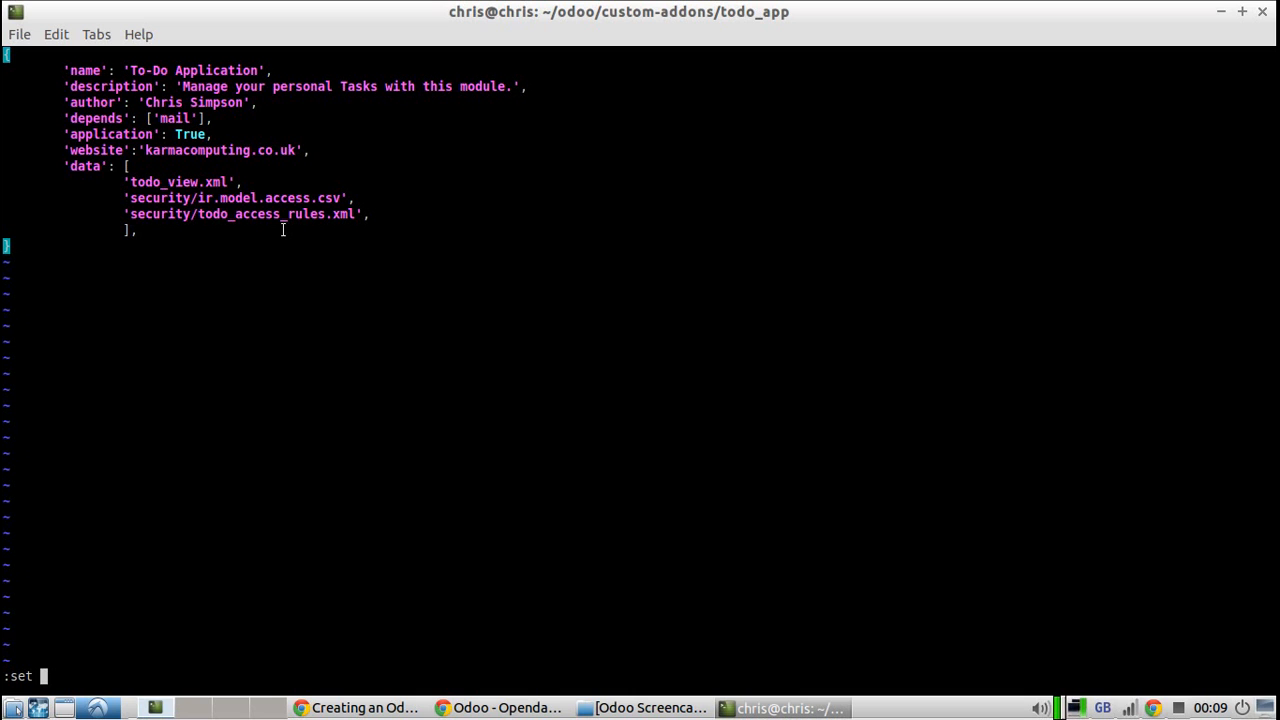
{"action": "type", "text": "mouse"}
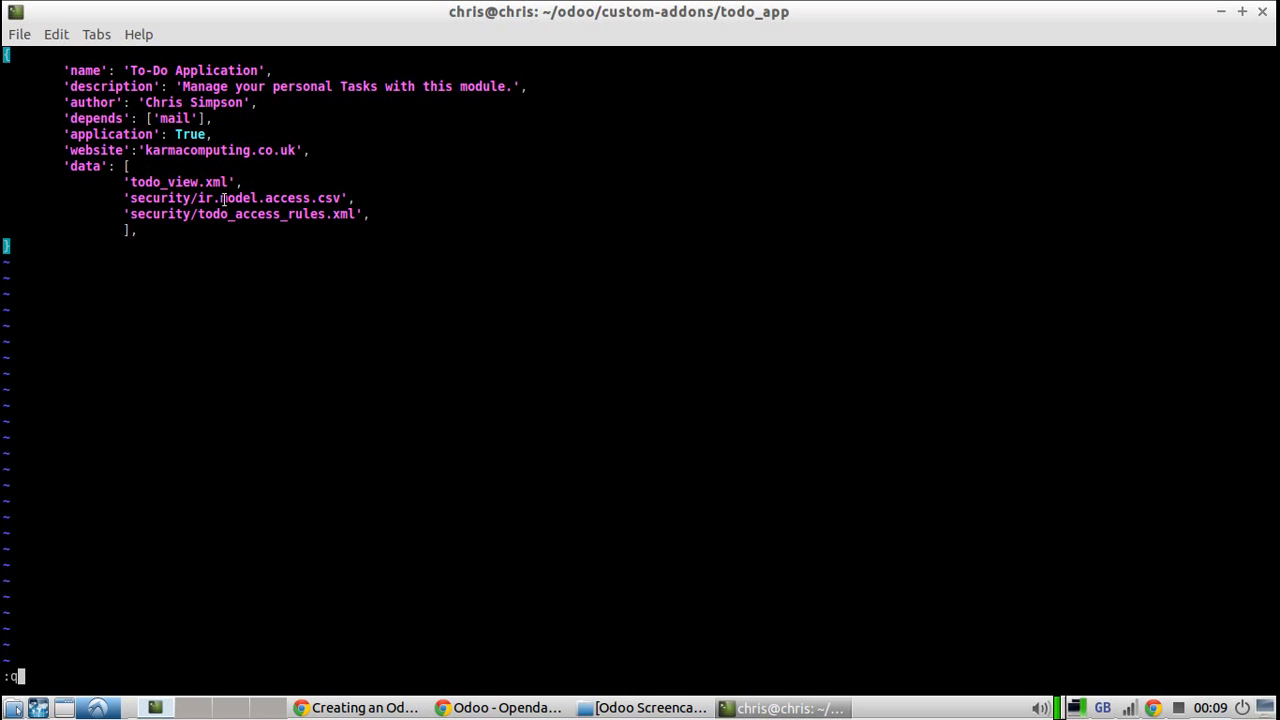
{"action": "mouse_move", "coordinate": [220, 357]}
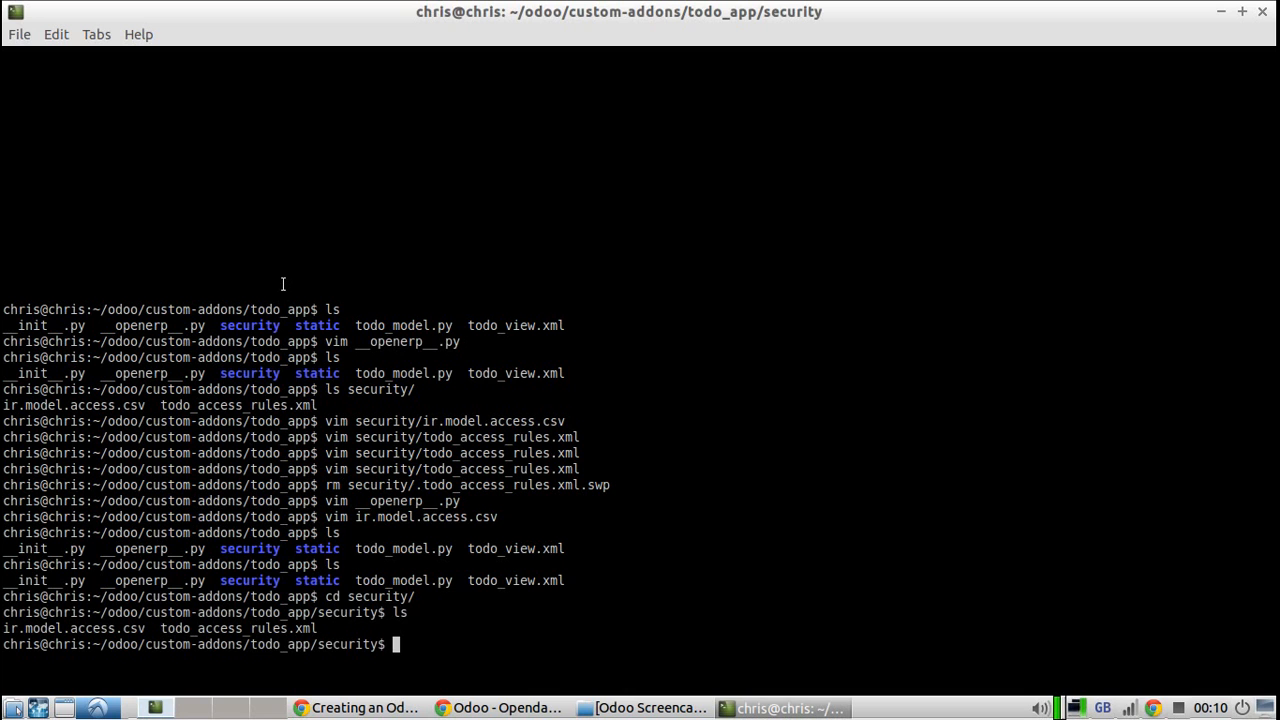
Step: Open ir.model.access.csv in vim to view its todo.task access rule
{"action": "type", "text": "vim ir.model.access.csv"}
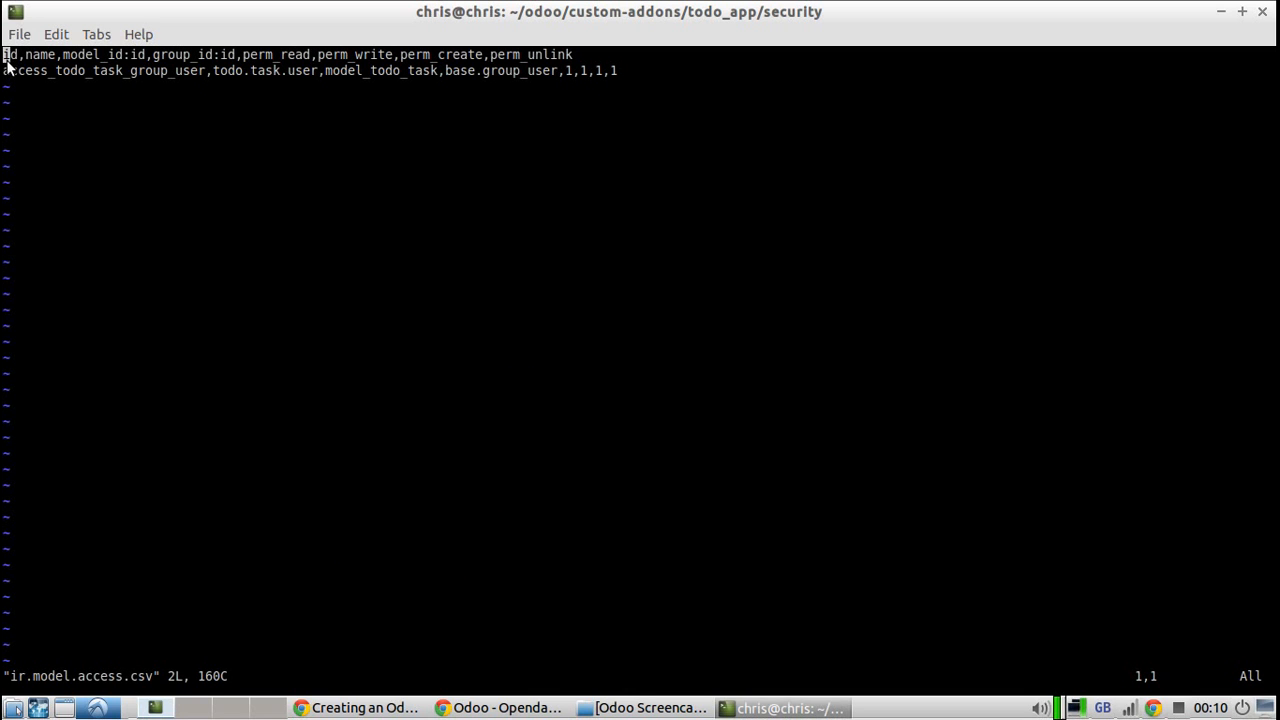
{"action": "key", "text": "V"}
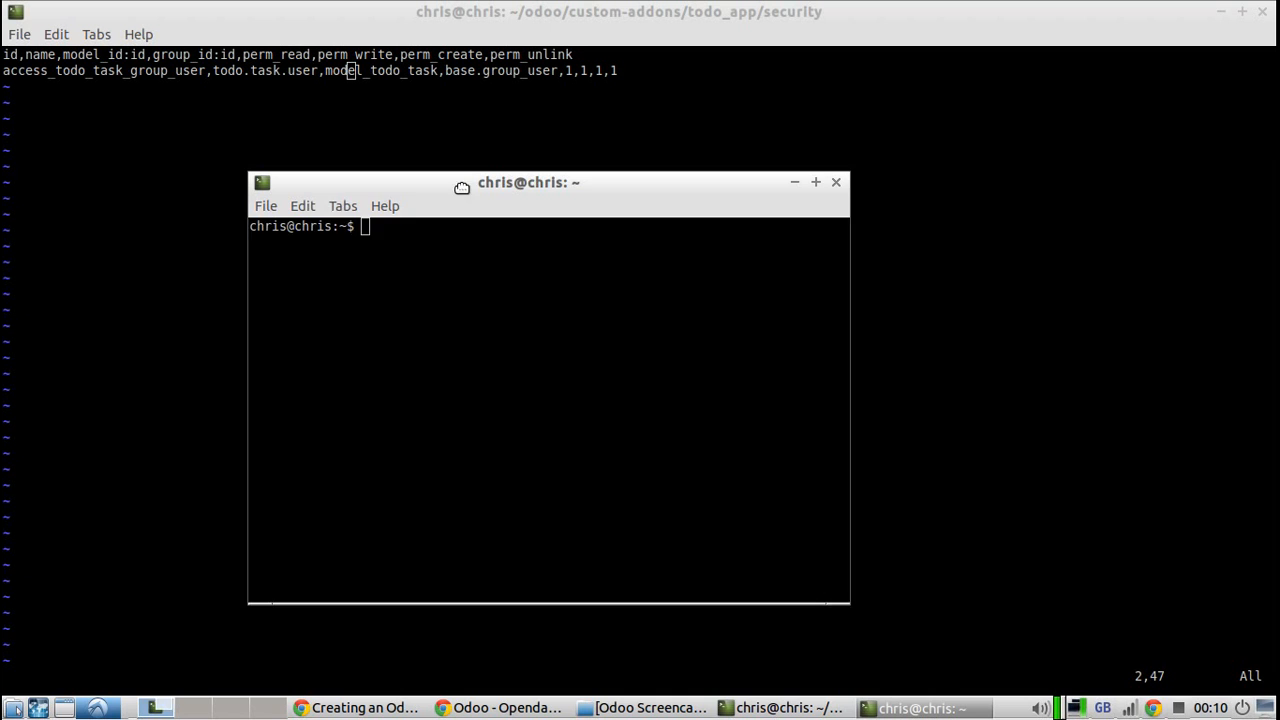
Step: Enlarge the second terminal window and start psql for the kiss database
{"action": "left_click_drag", "start_coordinate": [528, 182], "coordinate": [530, 151]}
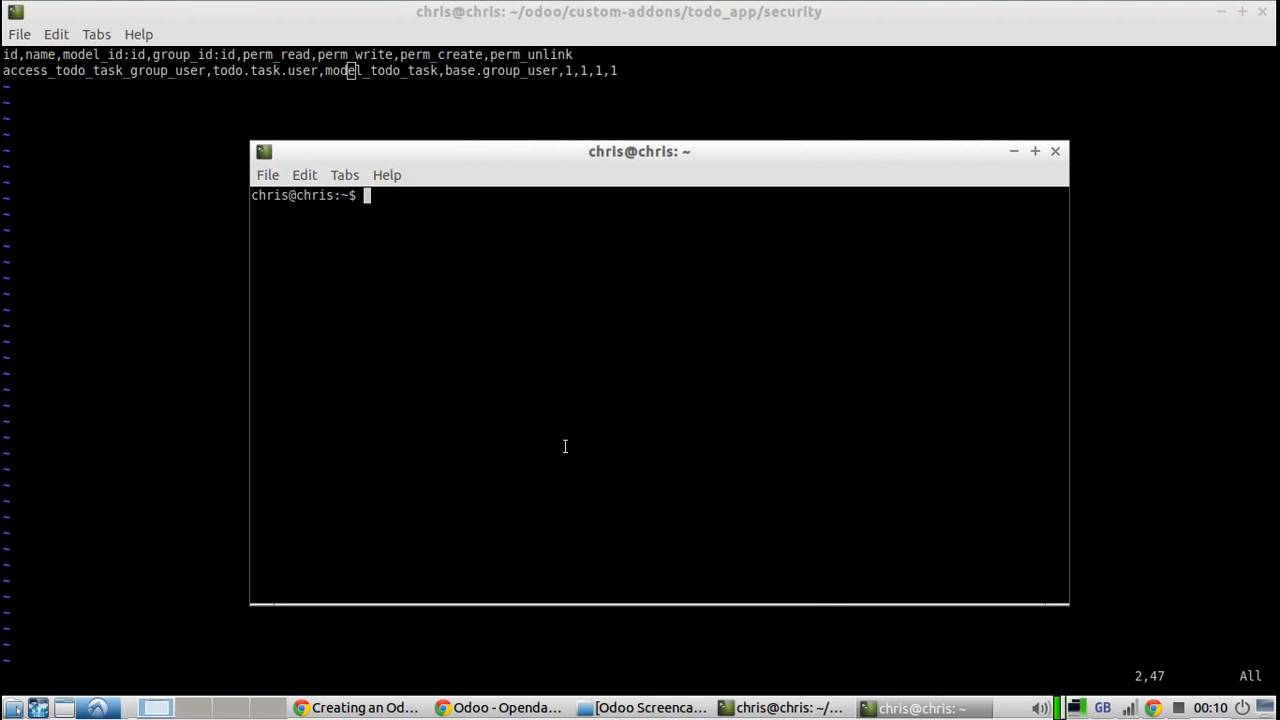
{"action": "type", "text": "psql"}
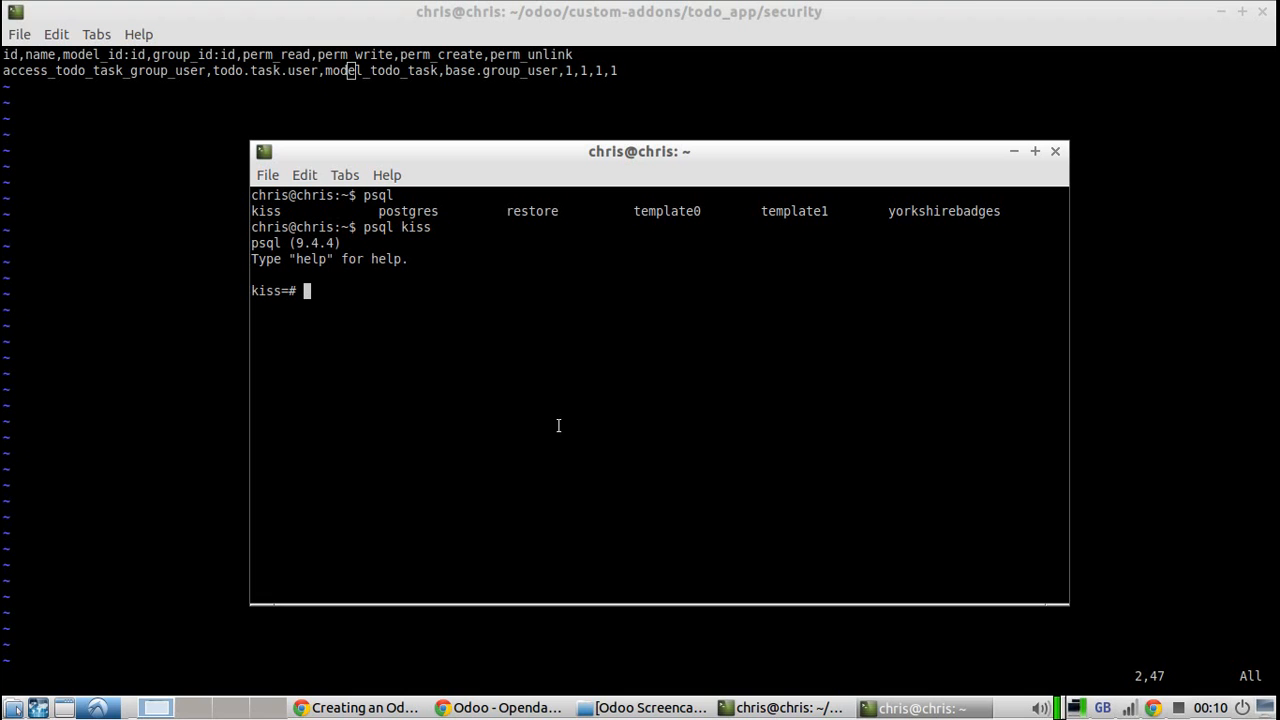
{"action": "mouse_move", "coordinate": [551, 408]}
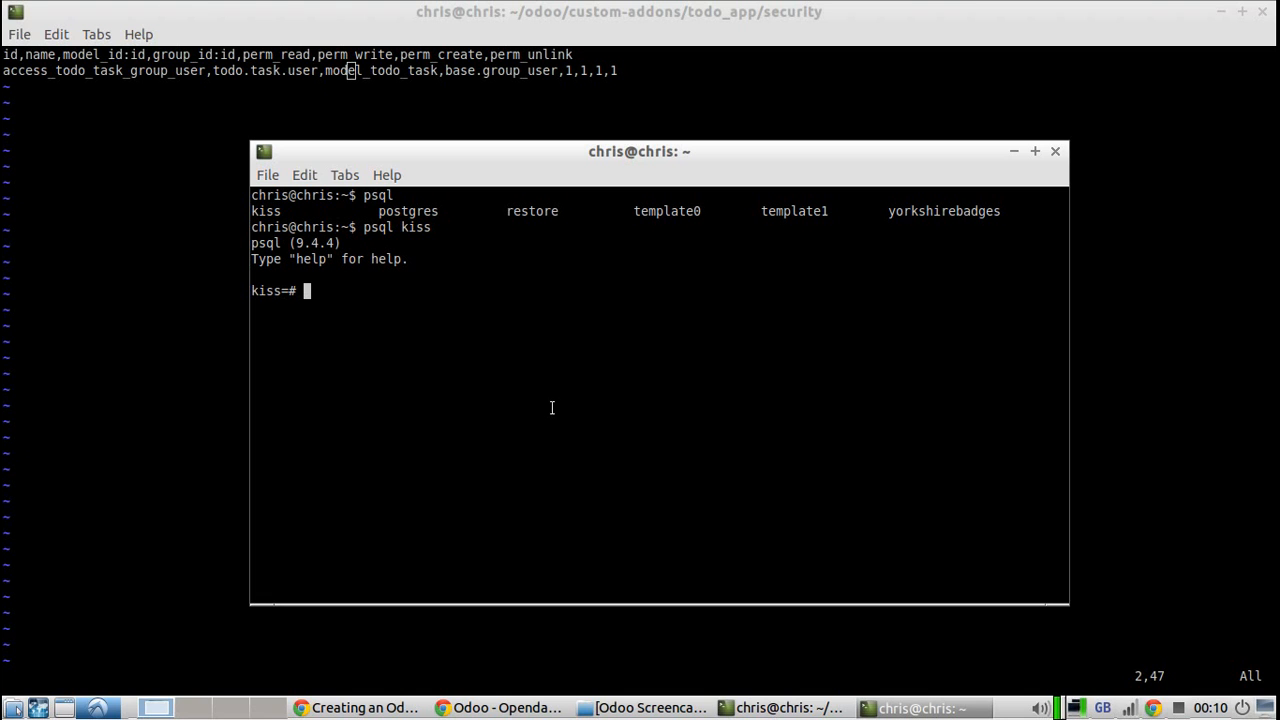
Step: Page through the kiss database table list from \dt, then enter ir.model.access.csv at the prompt
{"action": "type", "text": "\\dt"}
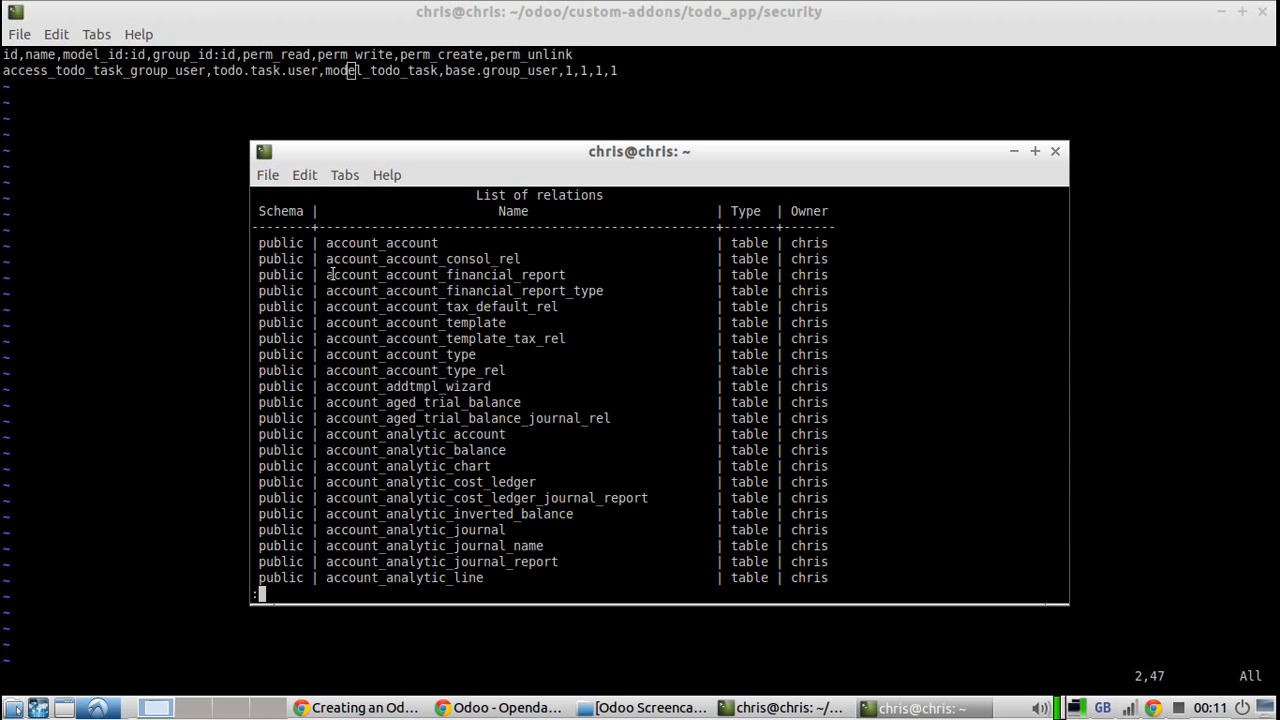
{"action": "scroll", "scroll_direction": "down", "scroll_amount": 3}
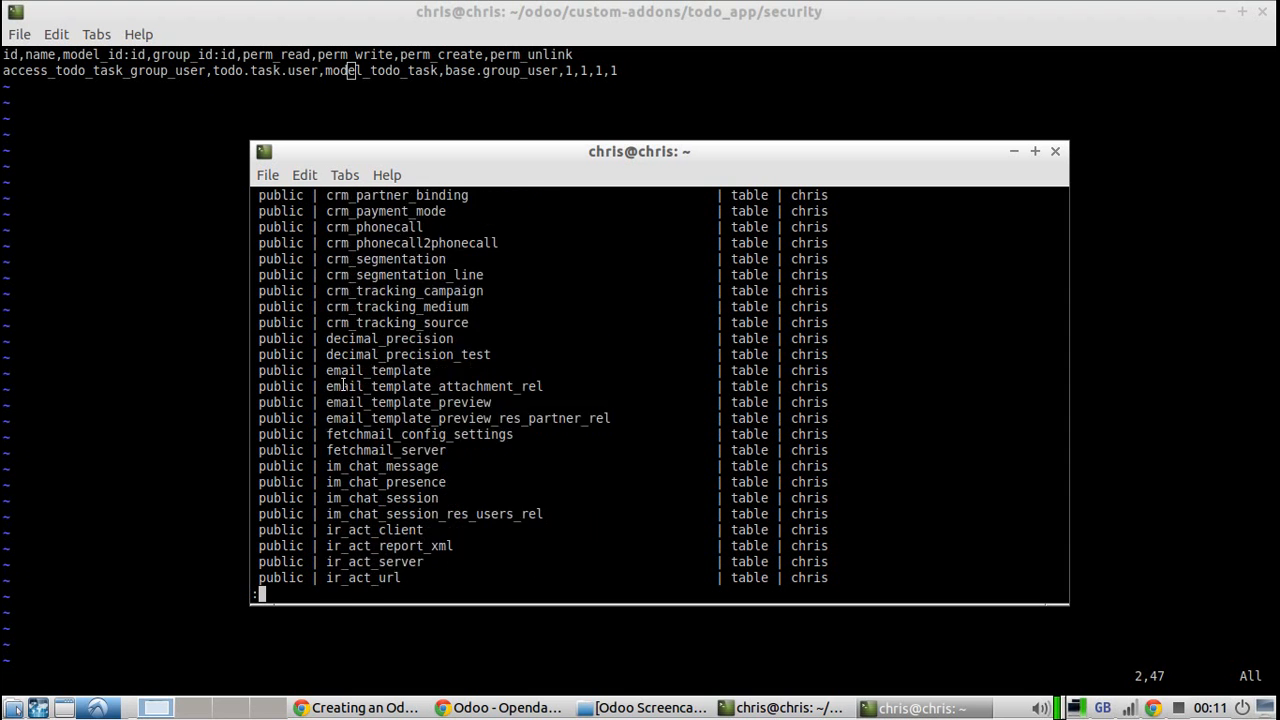
{"action": "scroll", "scroll_direction": "down", "scroll_amount": 3}
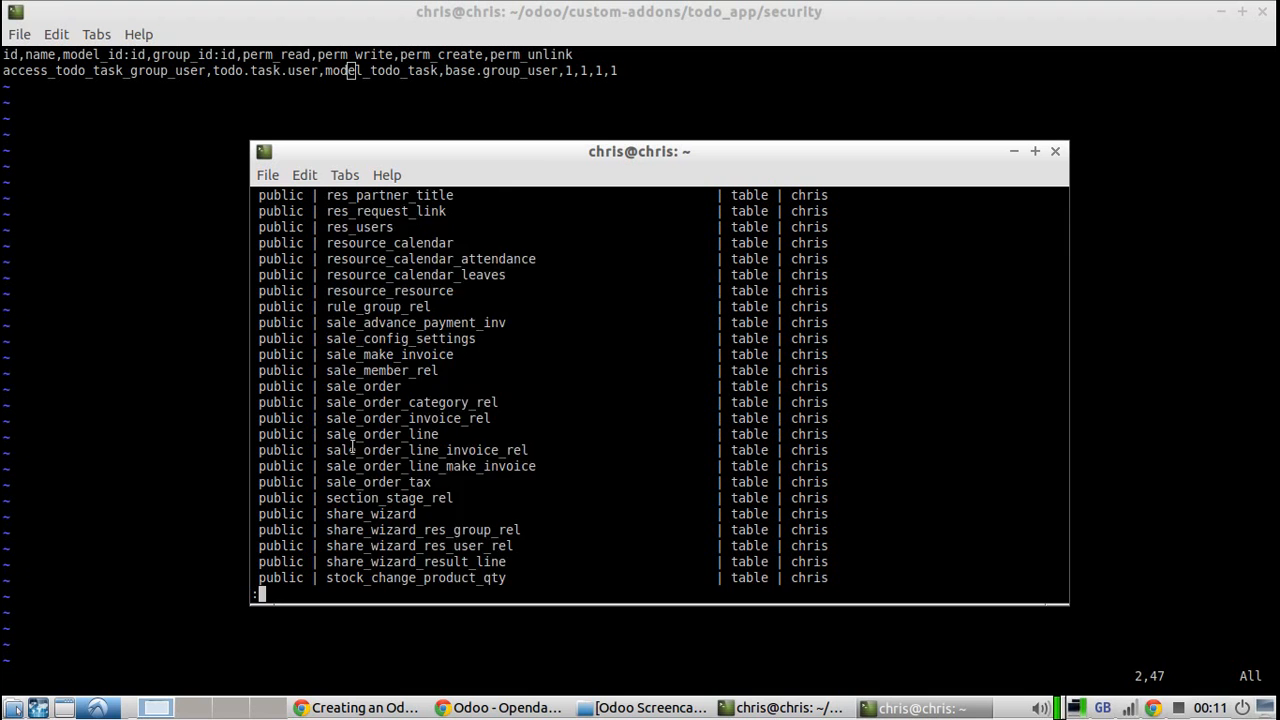
{"action": "scroll", "scroll_direction": "down", "scroll_amount": 3}
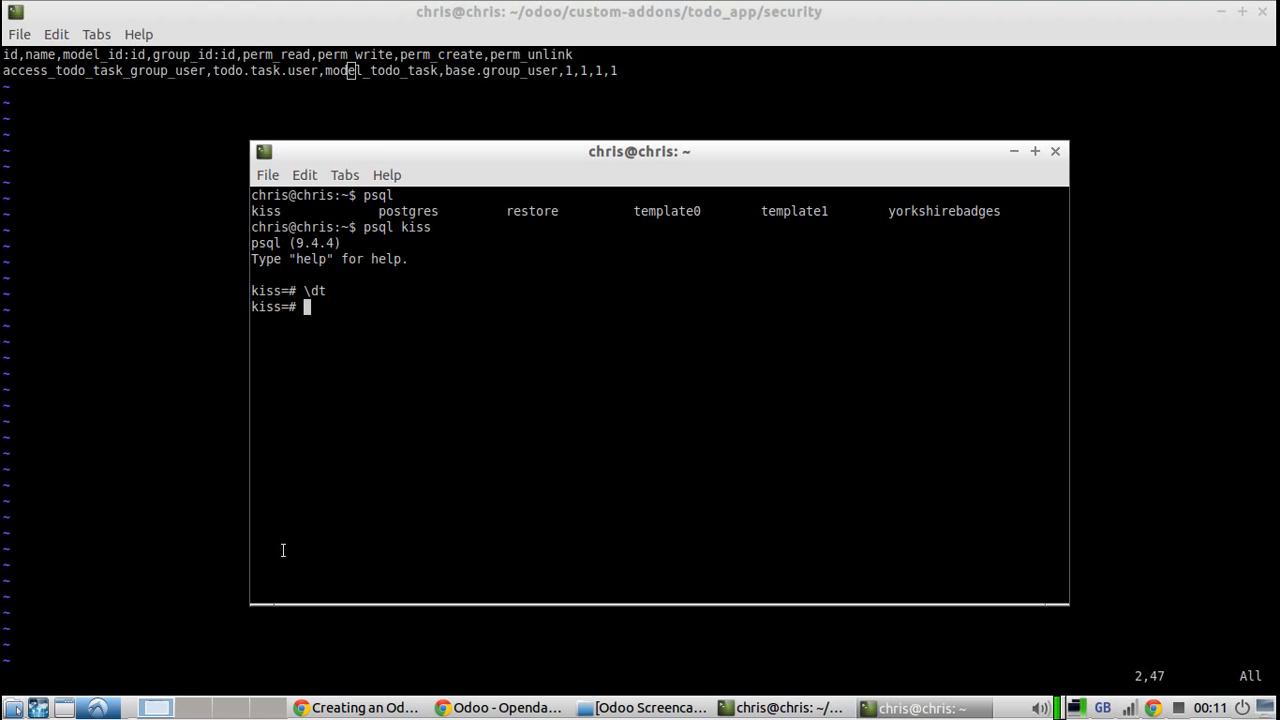
{"action": "mouse_move", "coordinate": [225, 76]}
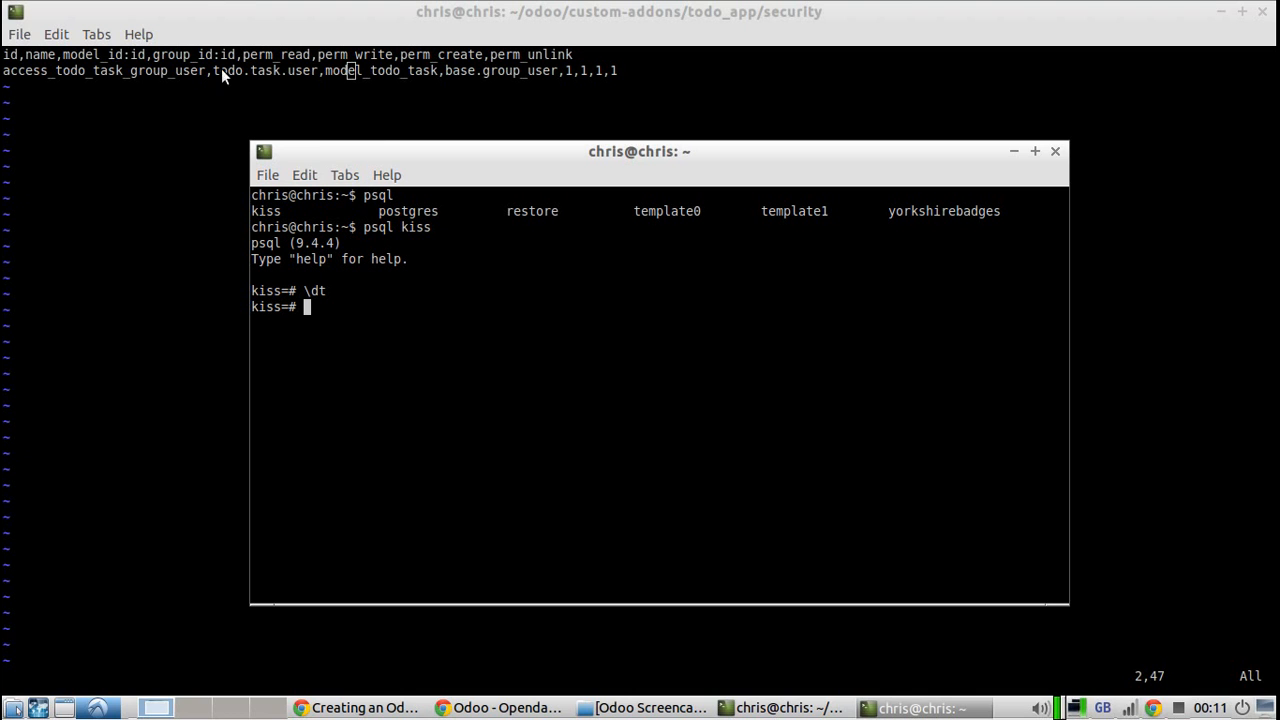
{"action": "mouse_move", "coordinate": [127, 87]}
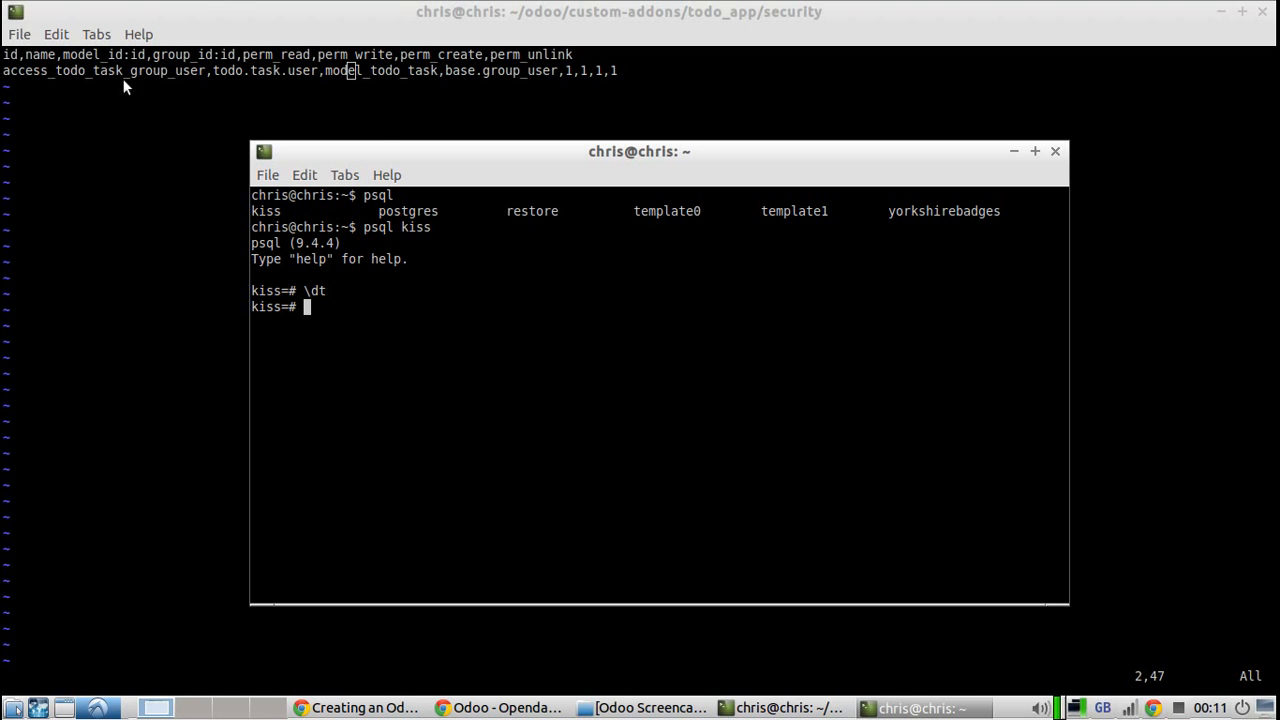
{"action": "type", "text": "ir.model.access.csv"}
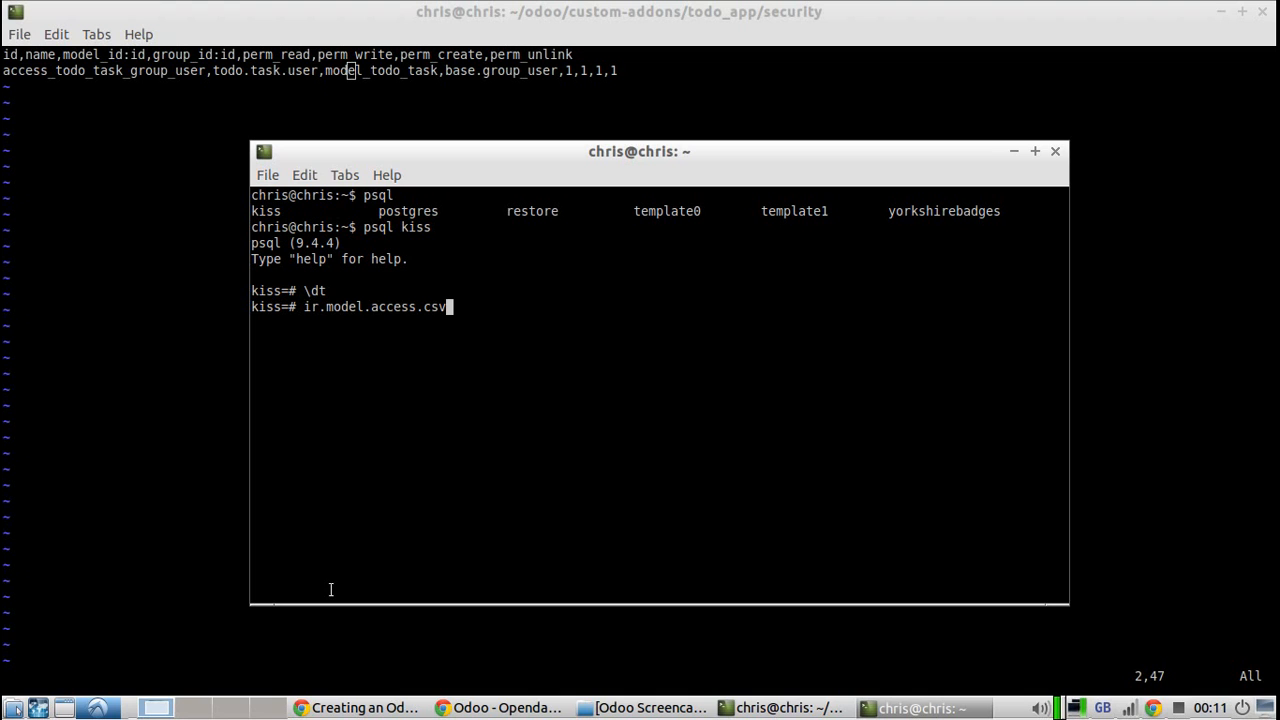
Step: Look up the ir_model_access table by its underscore name and widen the terminal for output
{"action": "key", "text": "BackSpace"}
{"action": "type", "text": "\\dt+ "}
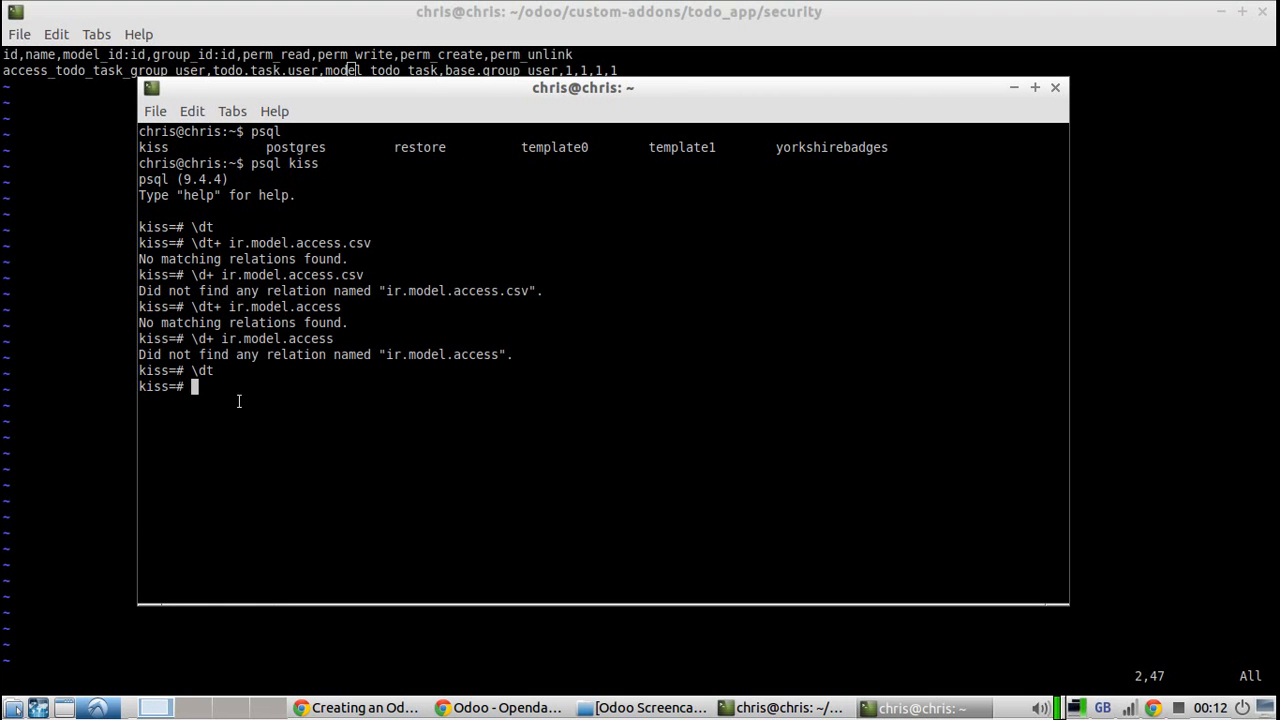
{"action": "mouse_move", "coordinate": [240, 340]}
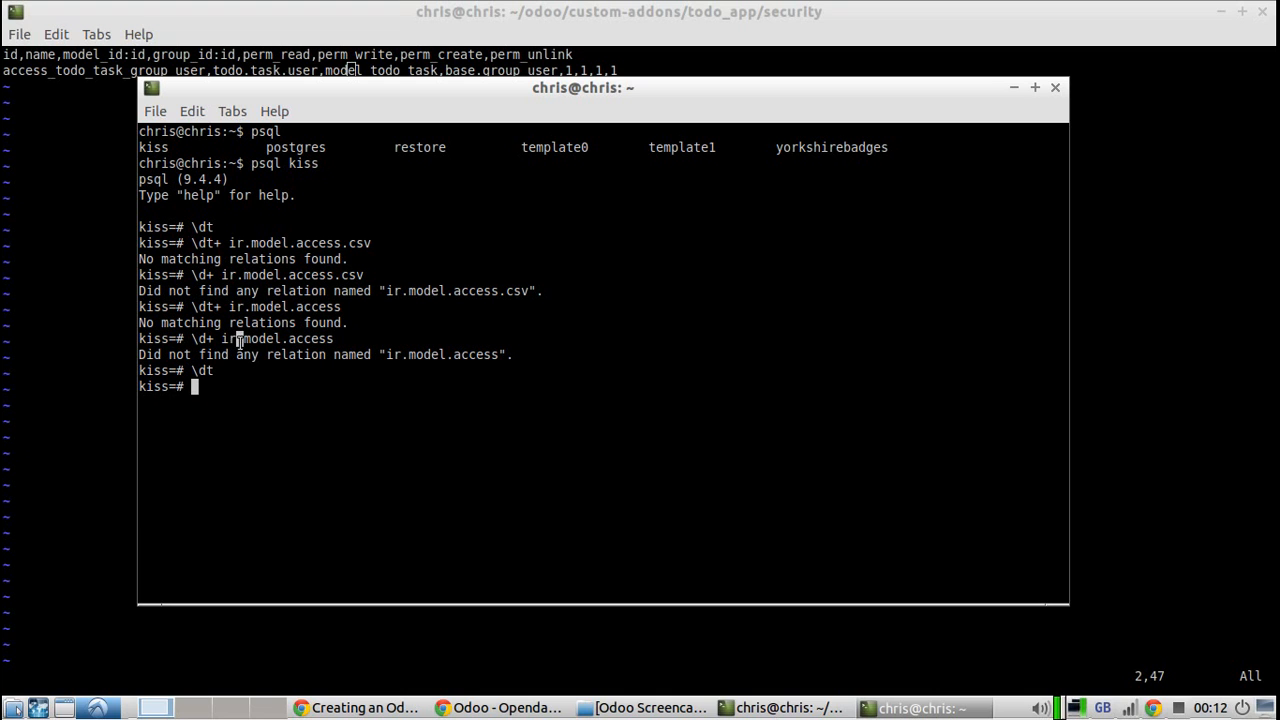
{"action": "mouse_move", "coordinate": [230, 340]}
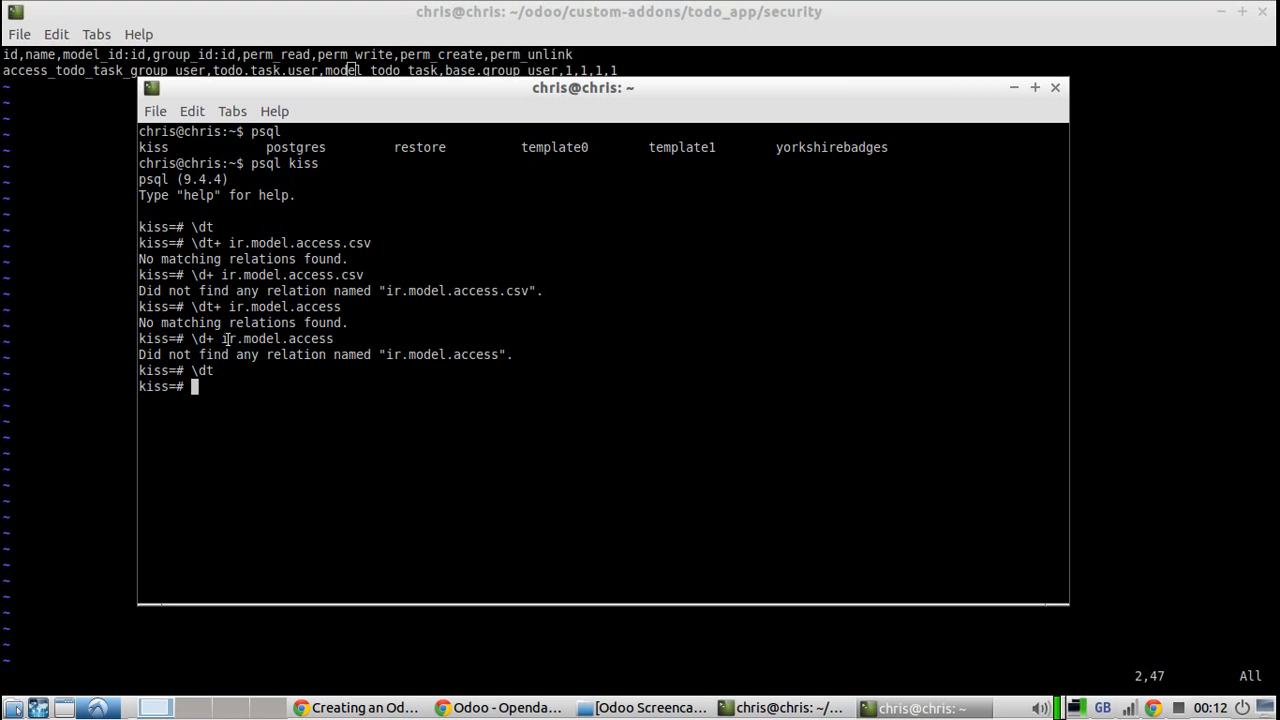
{"action": "mouse_move", "coordinate": [237, 466]}
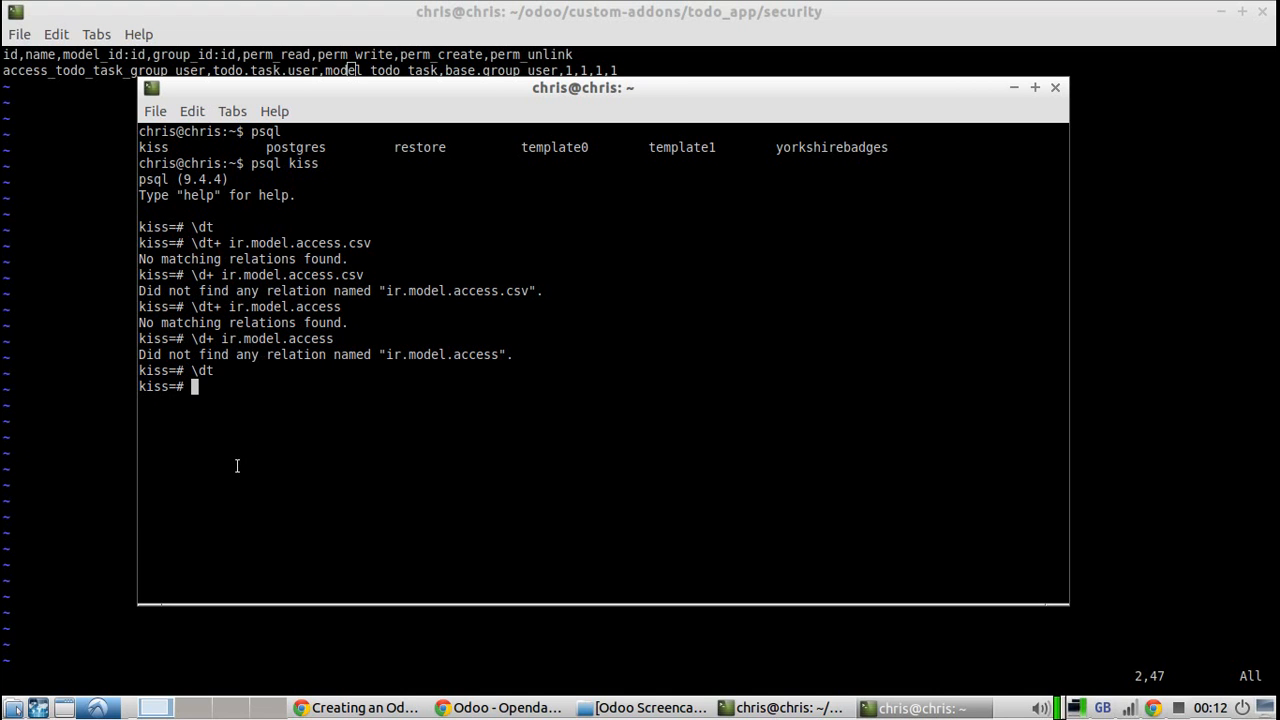
{"action": "type", "text": "\\dt+"}
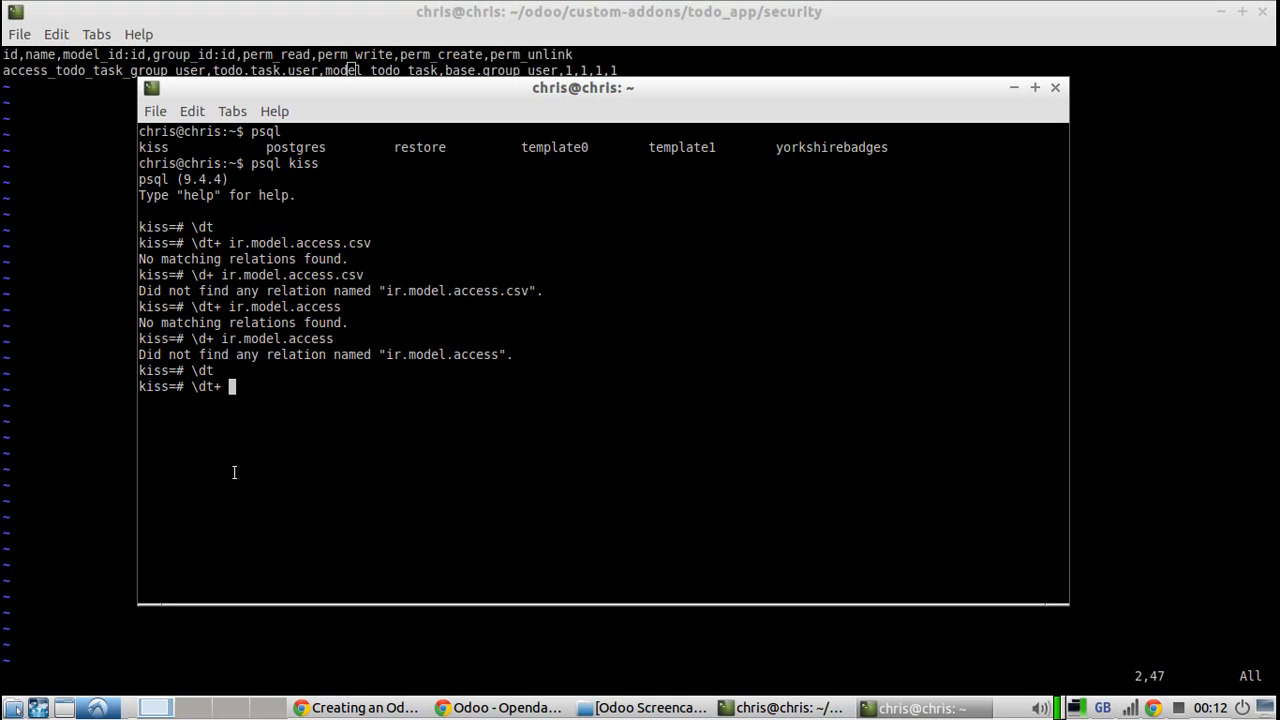
{"action": "type", "text": "ir_model_access"}
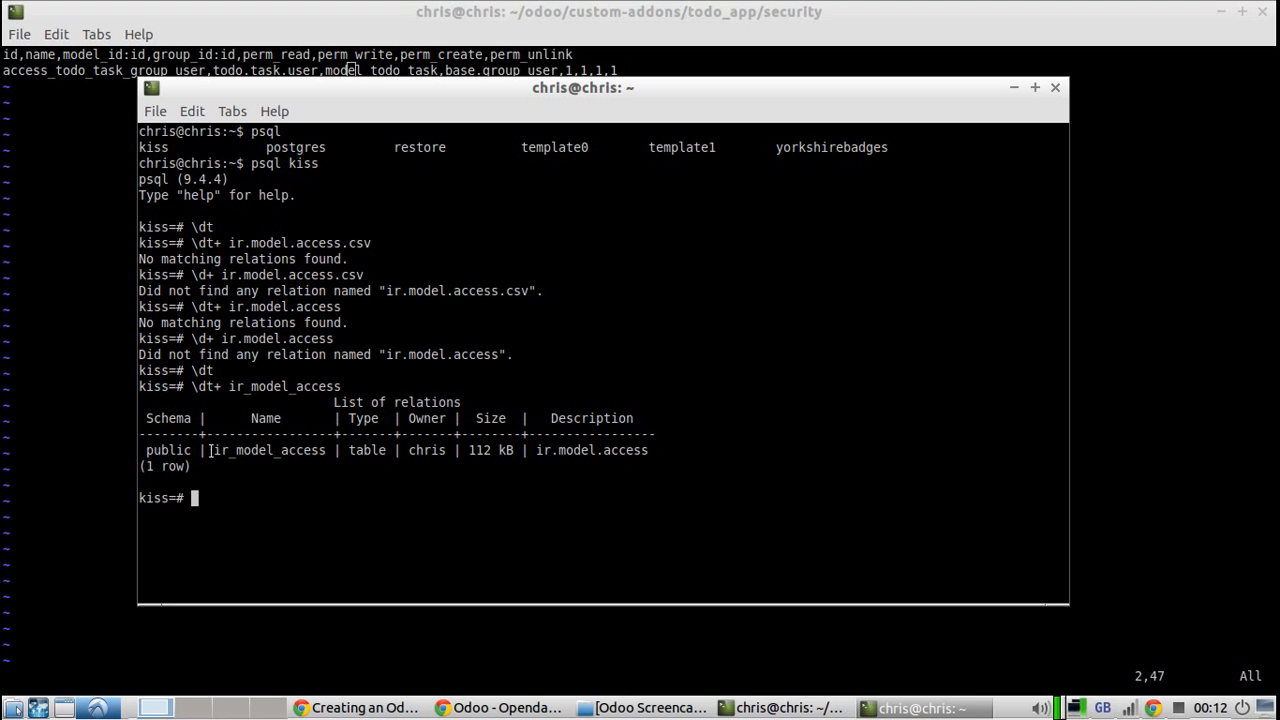
{"action": "left_click_drag", "start_coordinate": [213, 450], "coordinate": [563, 450]}
{"action": "type", "text": "\\d+ ir_model_acces"}
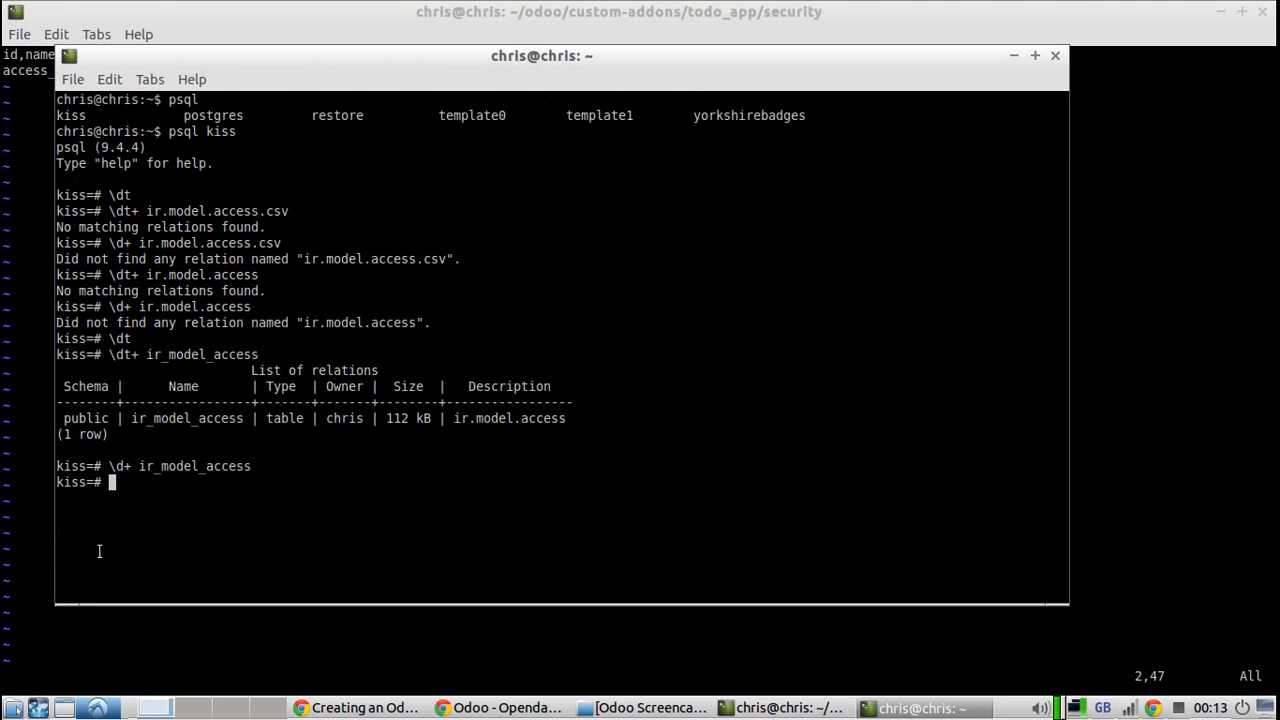
Step: Query all rows of ir_model_access in psql to list access rules and permission flags
{"action": "type", "text": "select * ir_"}
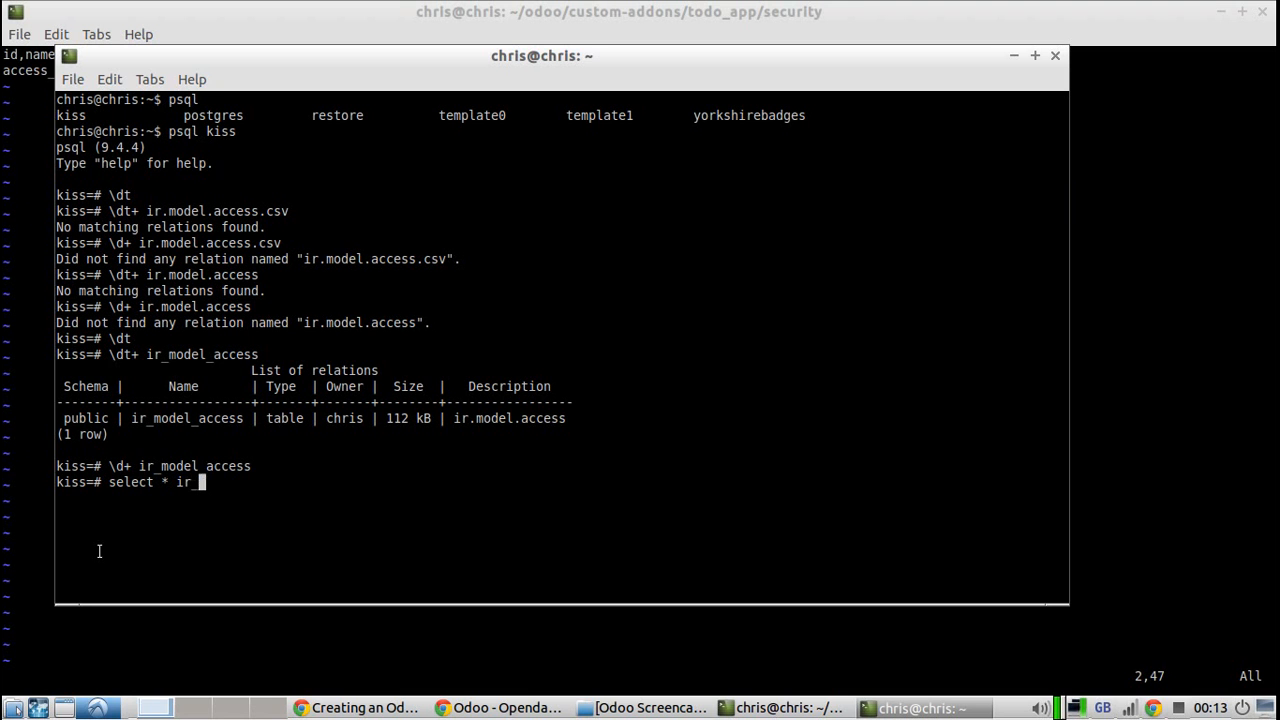
{"action": "type", "text": "mod"}
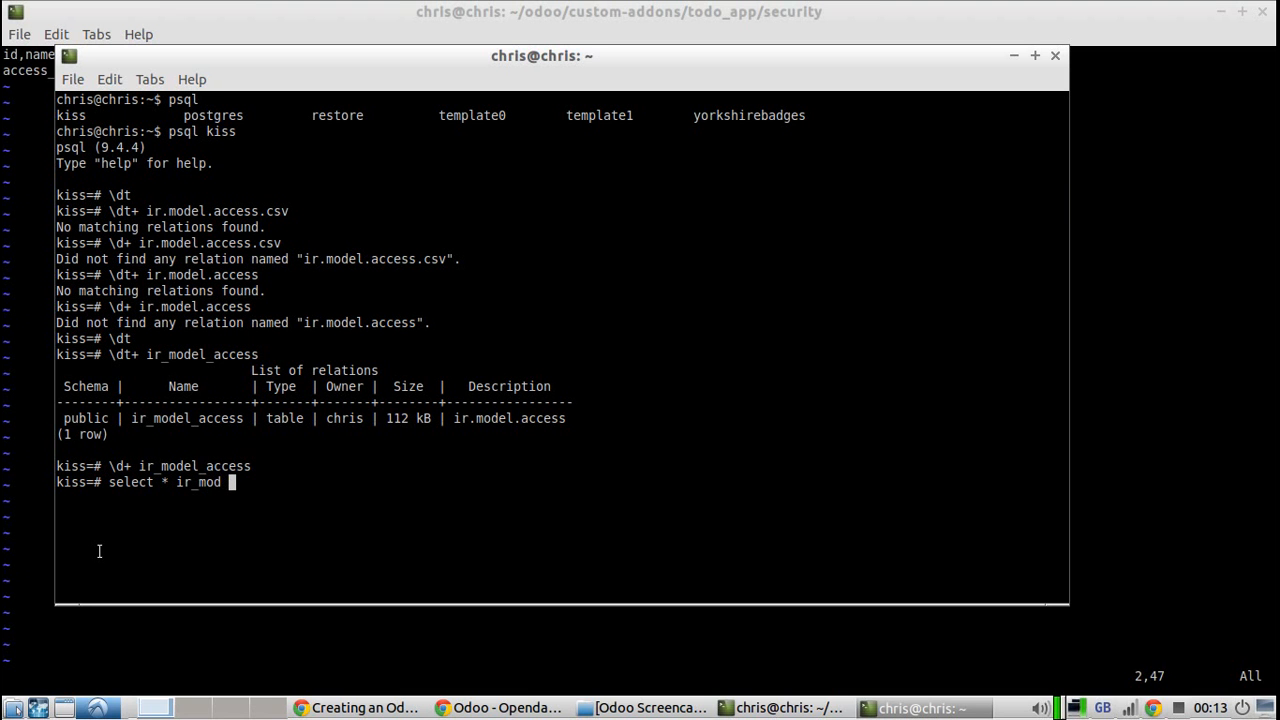
{"action": "key", "text": "Return"}
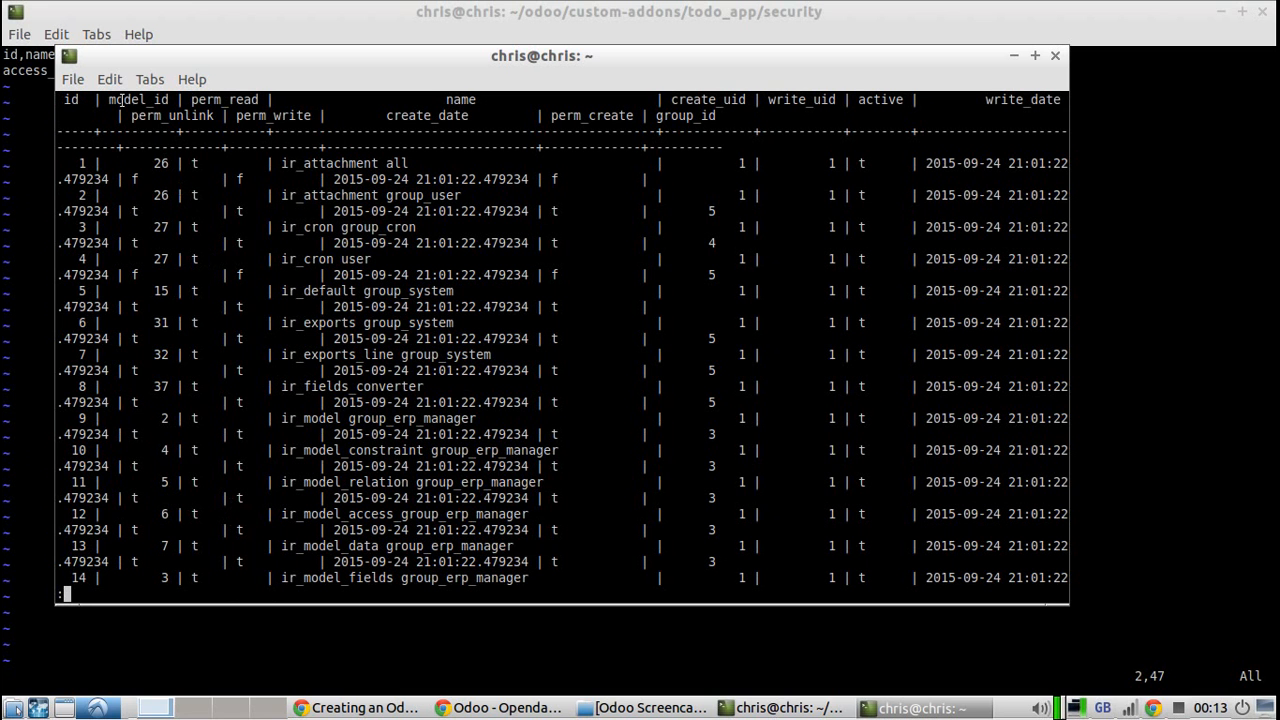